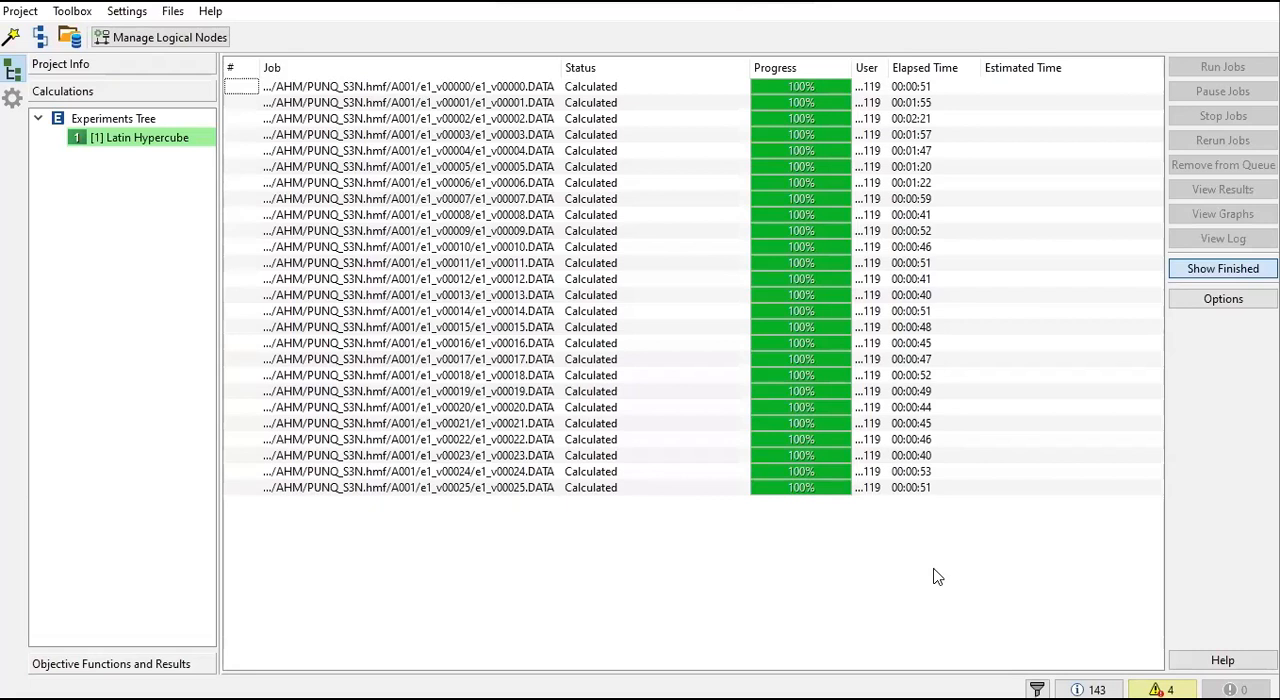
pyautogui.moveTo(808, 391)
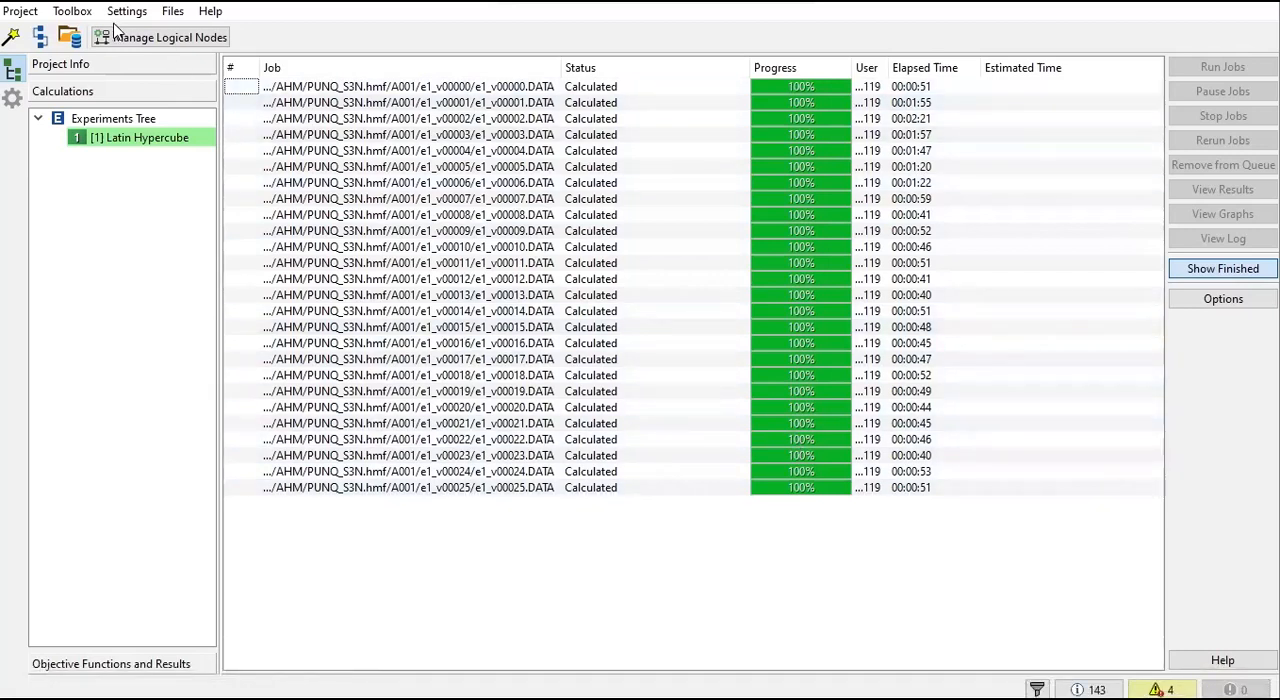
pyautogui.moveTo(473, 587)
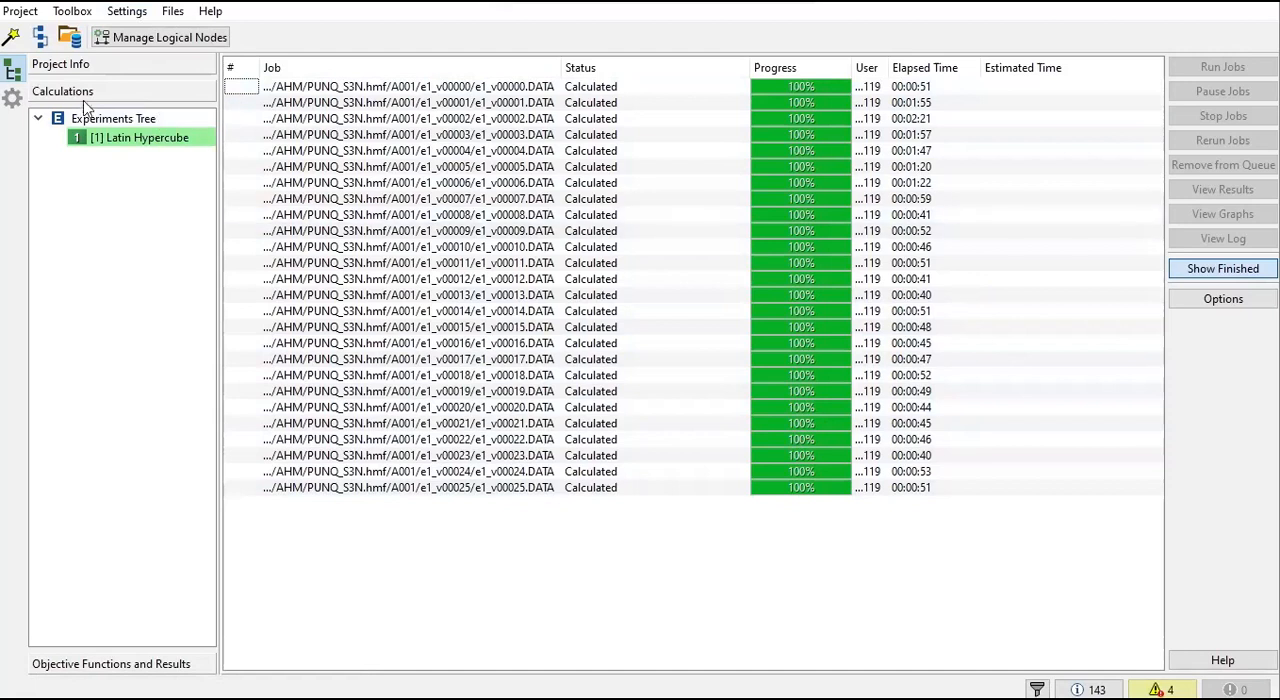
pyautogui.moveTo(98, 98)
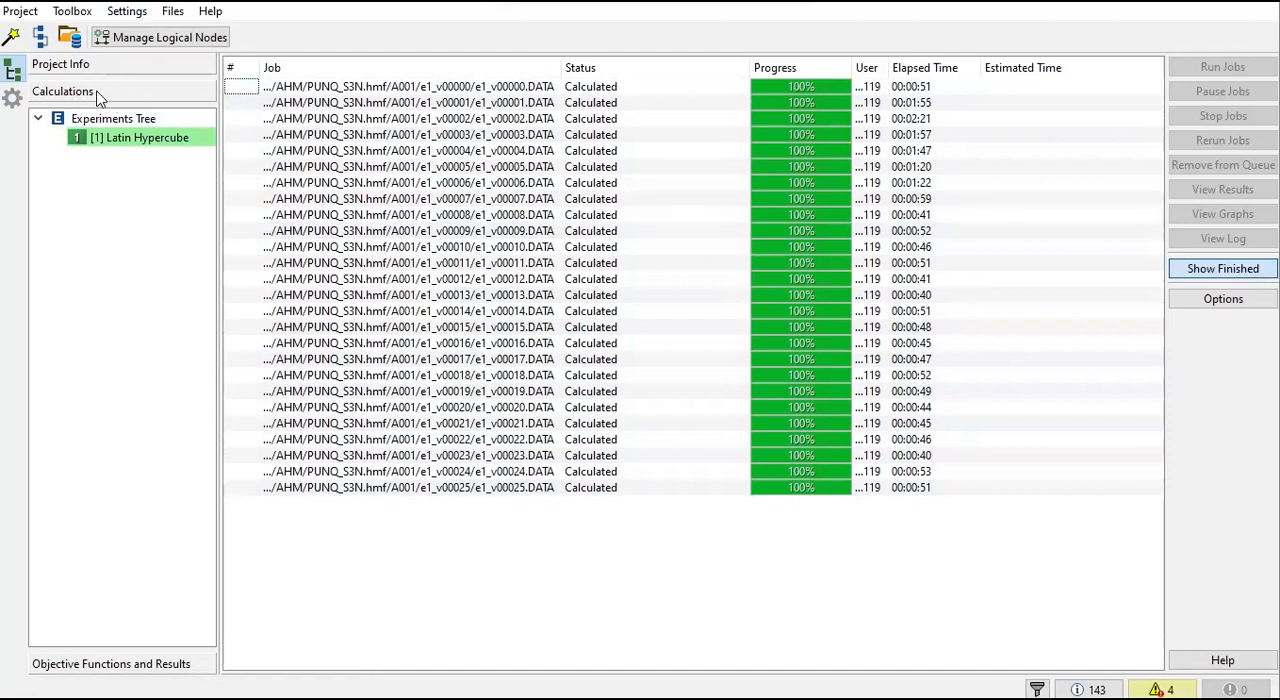
pyautogui.moveTo(88, 523)
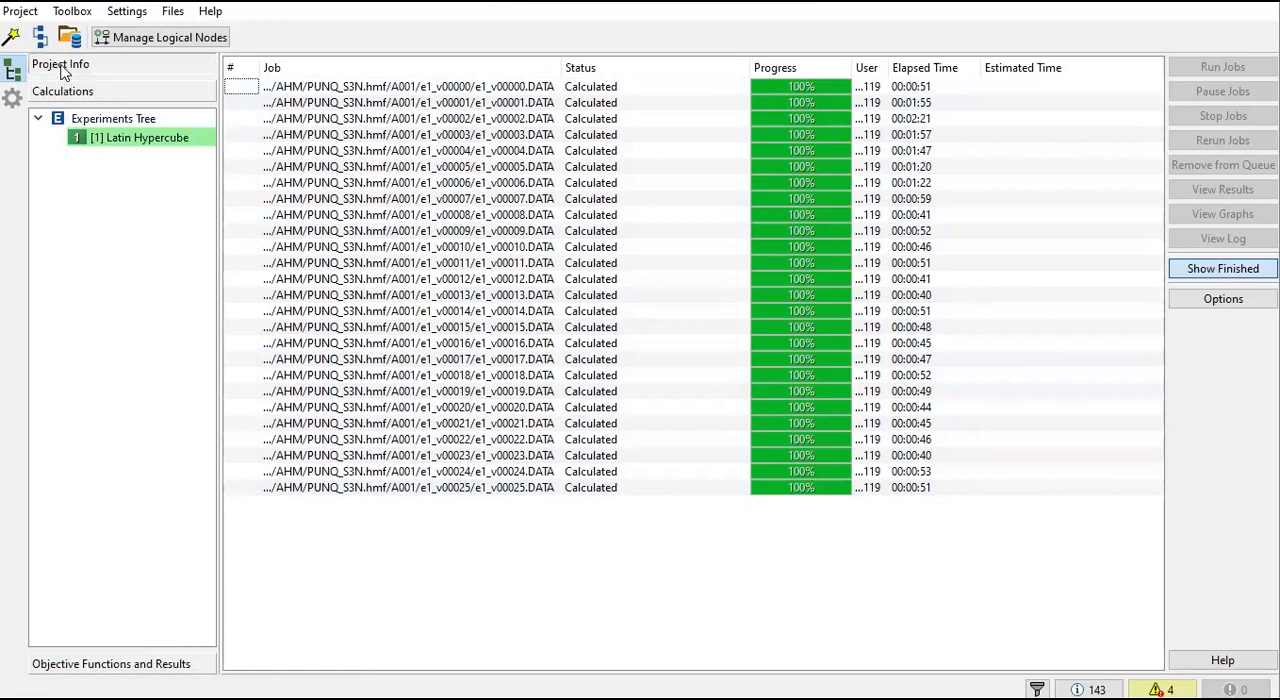
# Step: View the experiment's project details and variants, then go to Objective Functions and Results
pyautogui.click(60, 64)
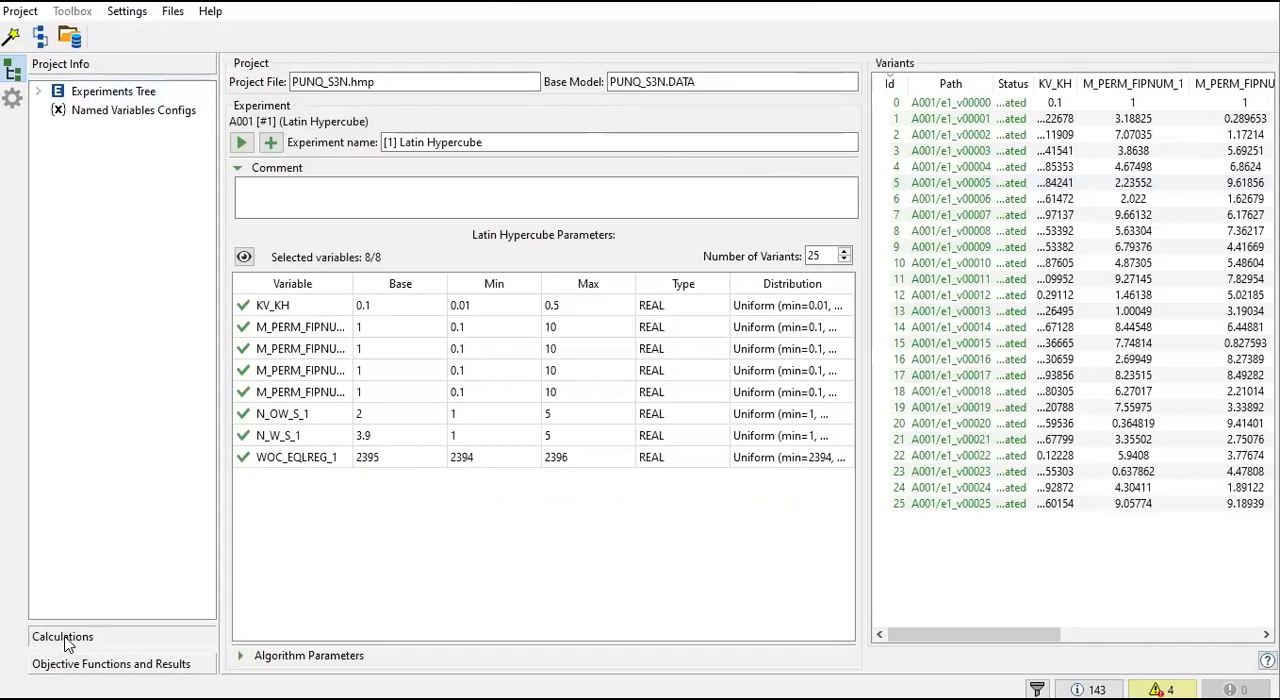
pyautogui.click(62, 636)
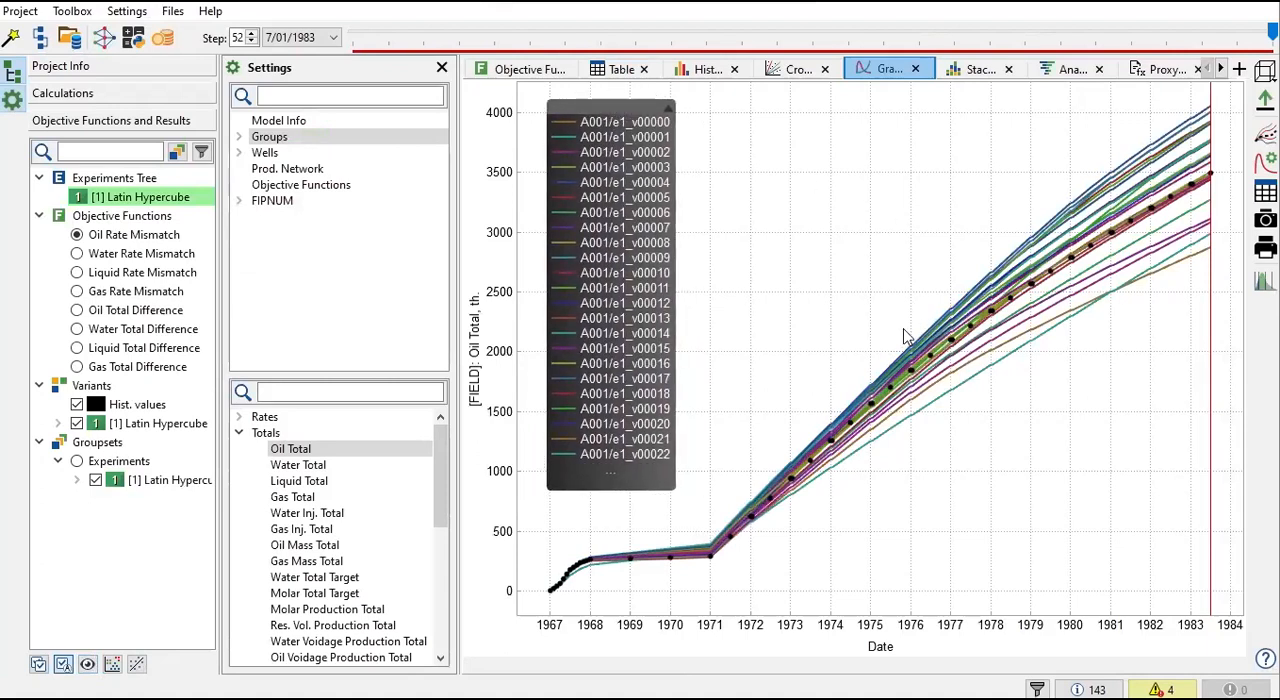
pyautogui.moveTo(580, 328)
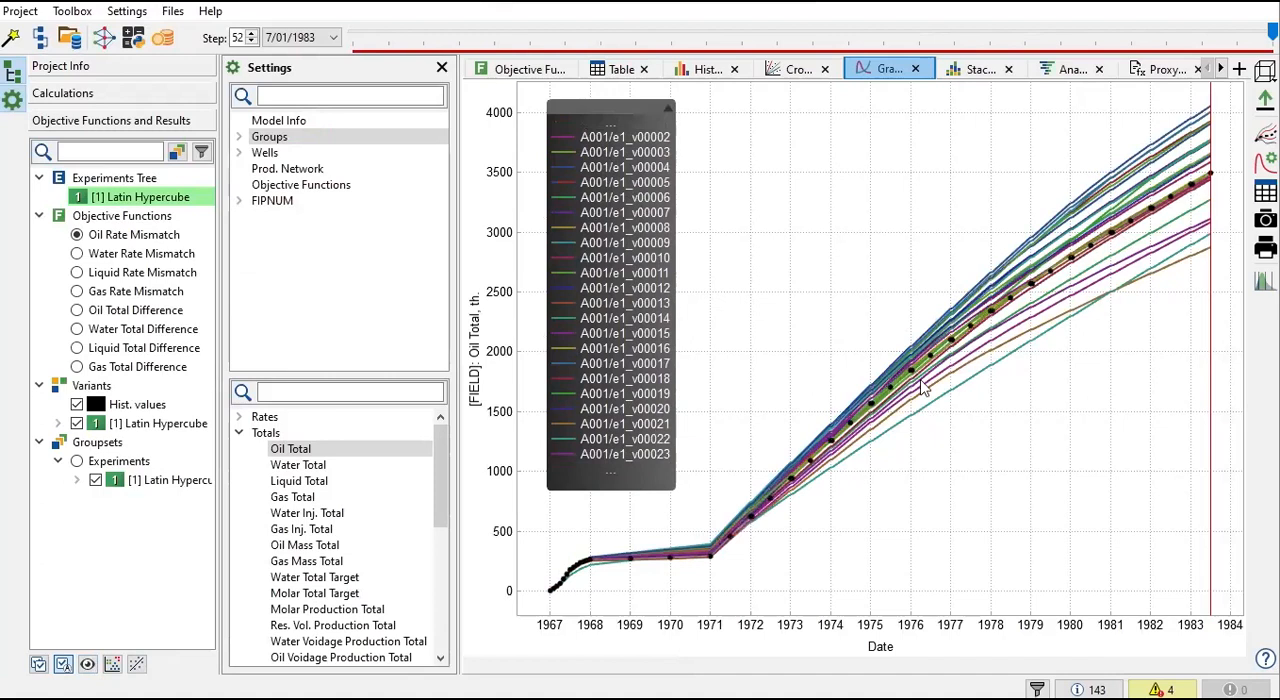
pyautogui.moveTo(810, 604)
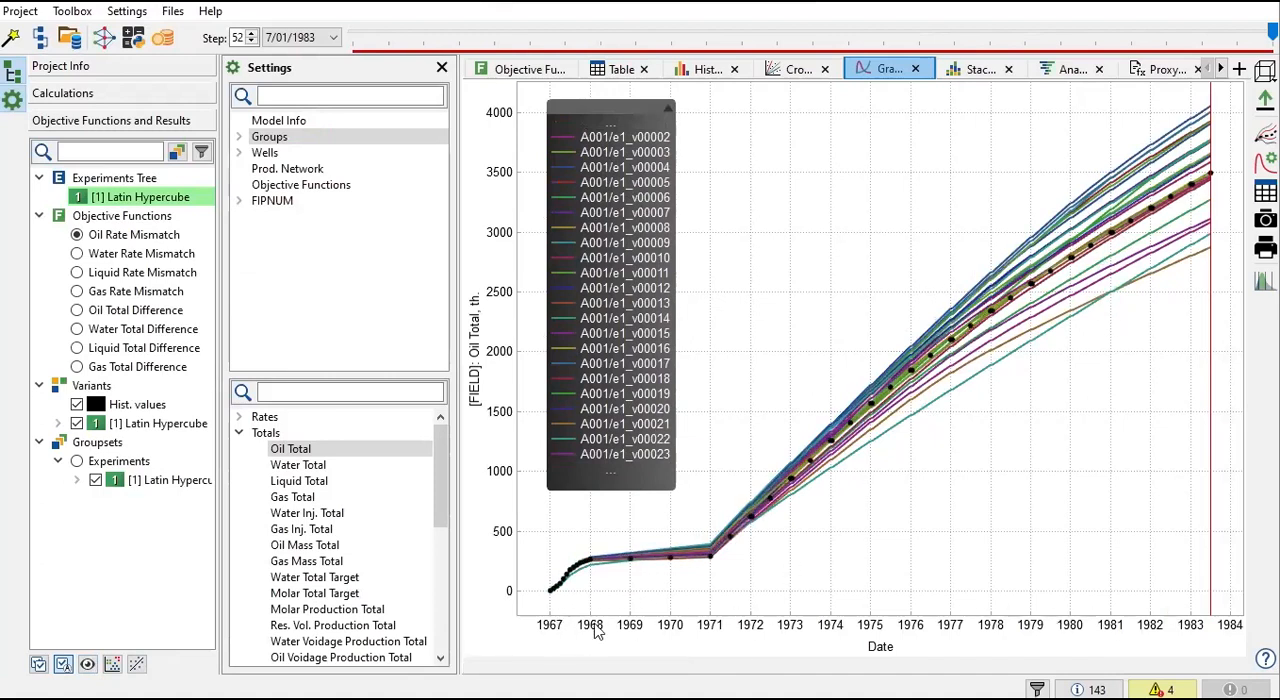
pyautogui.moveTo(955, 607)
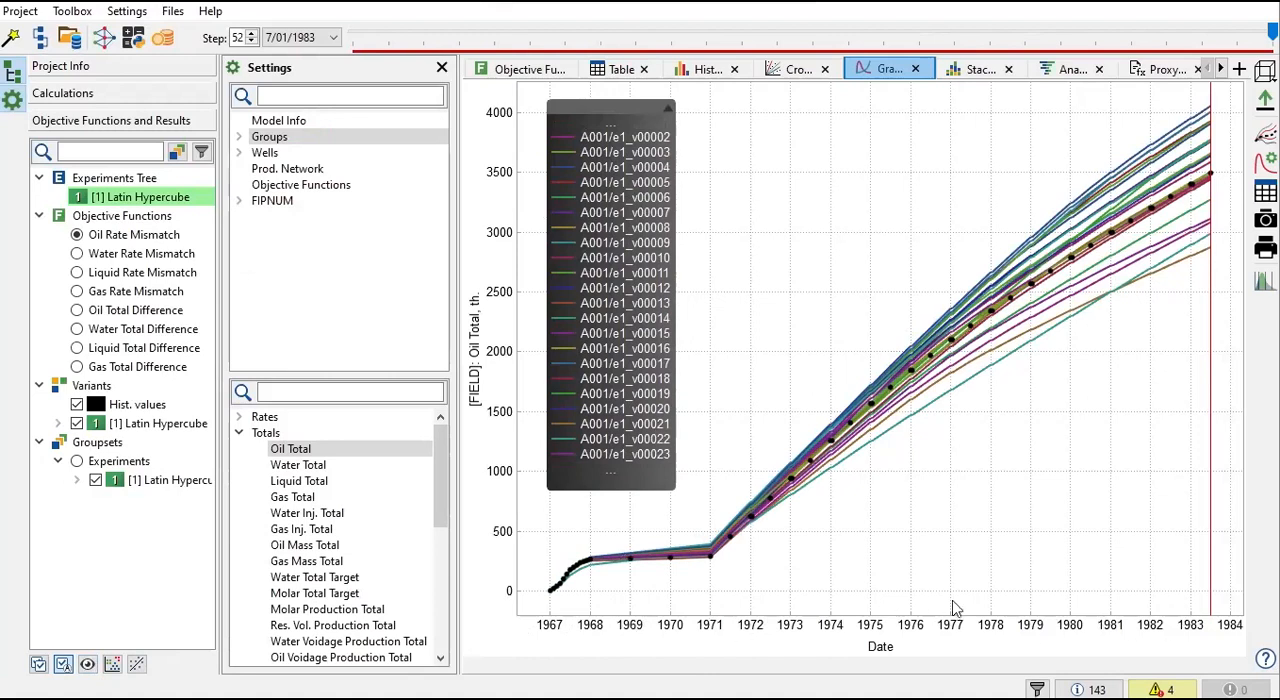
pyautogui.moveTo(480, 345)
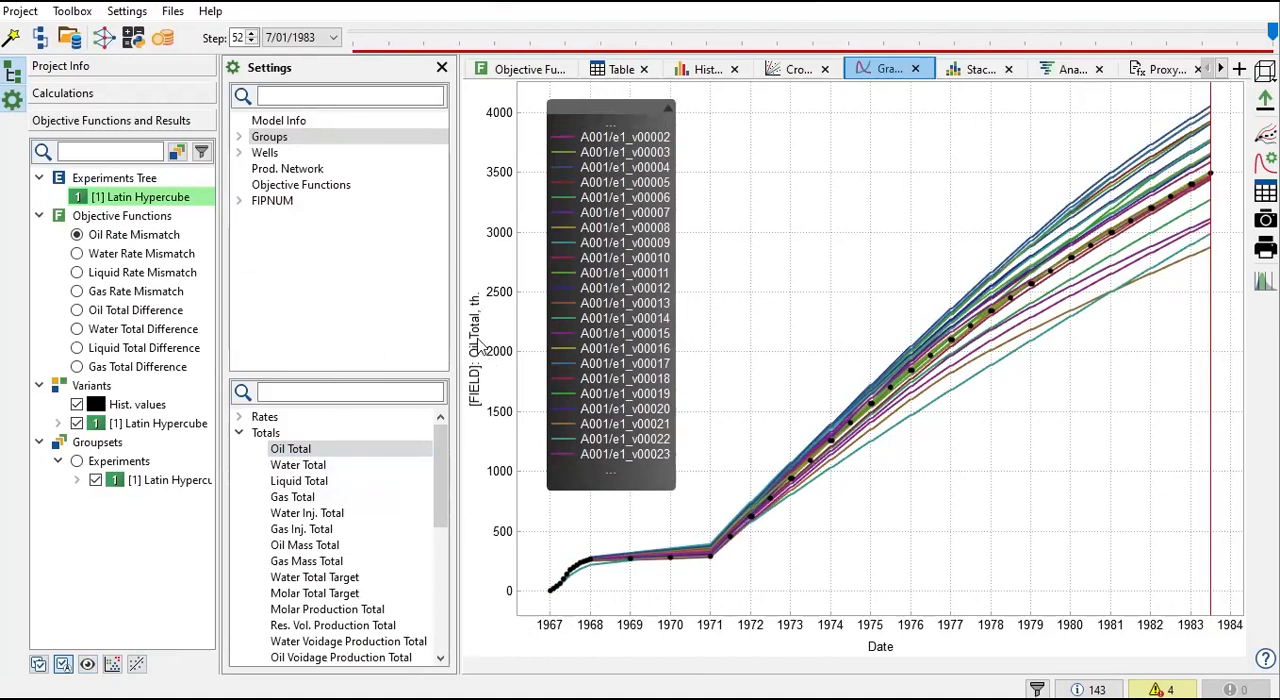
pyautogui.moveTo(487, 350)
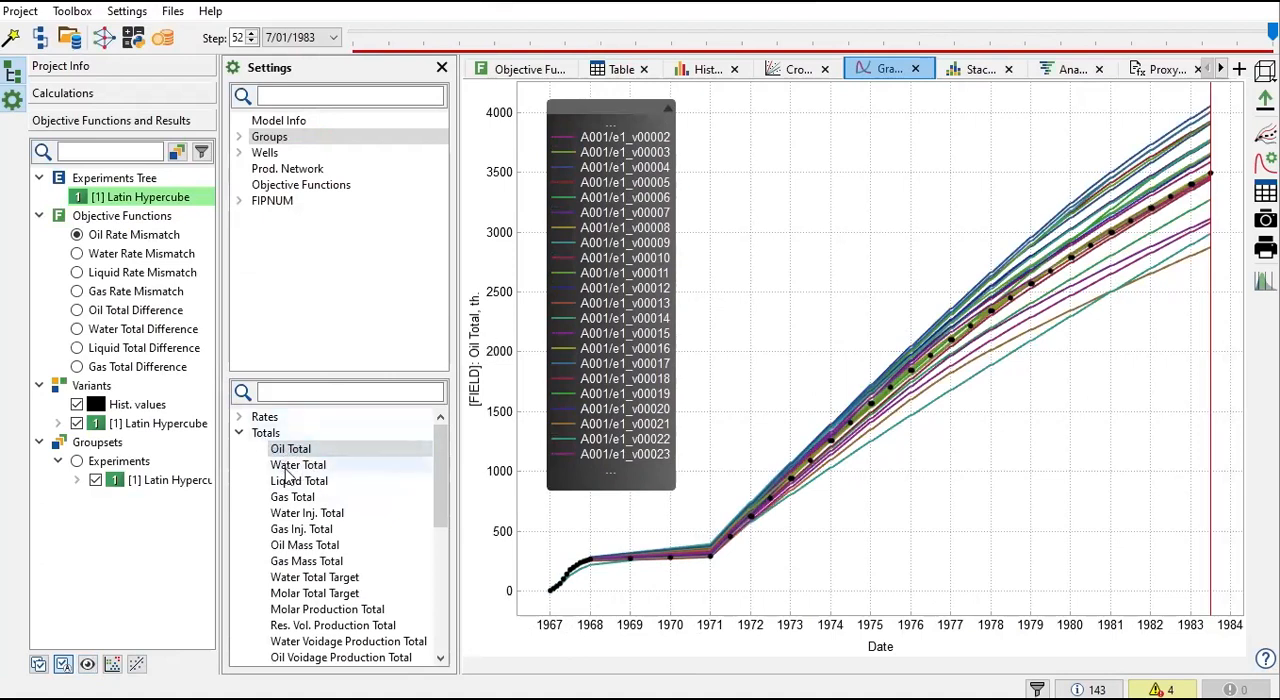
pyautogui.click(298, 464)
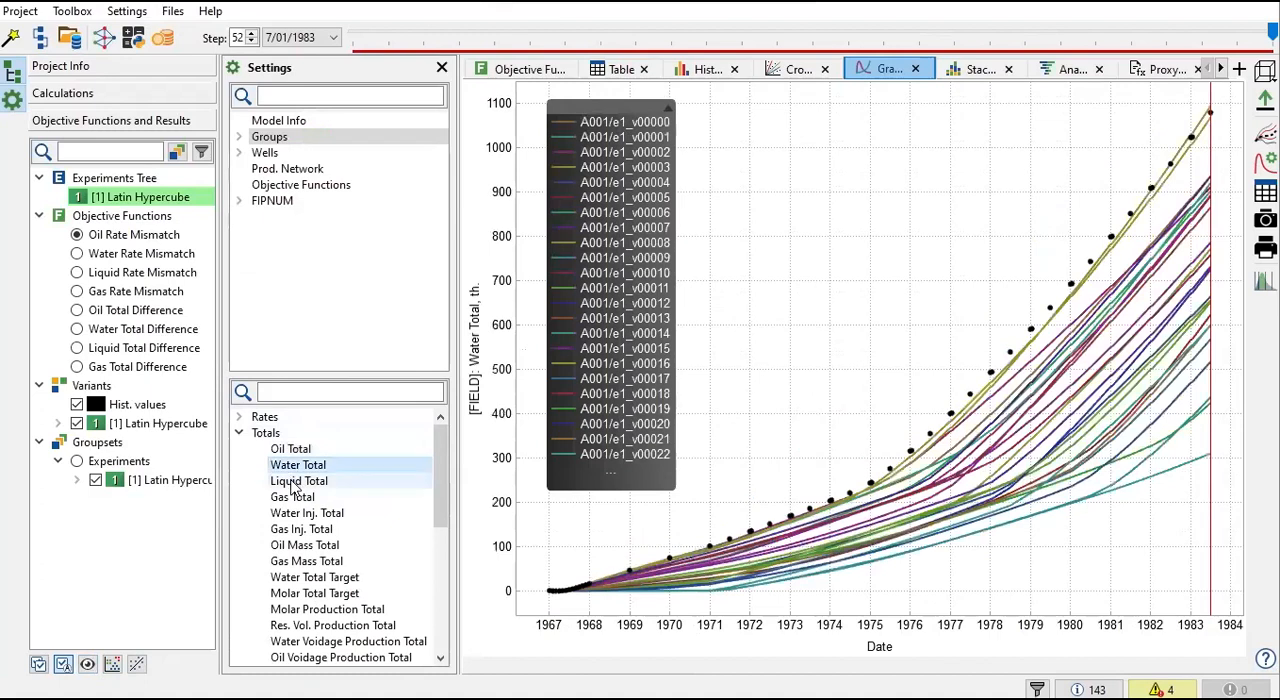
pyautogui.click(292, 497)
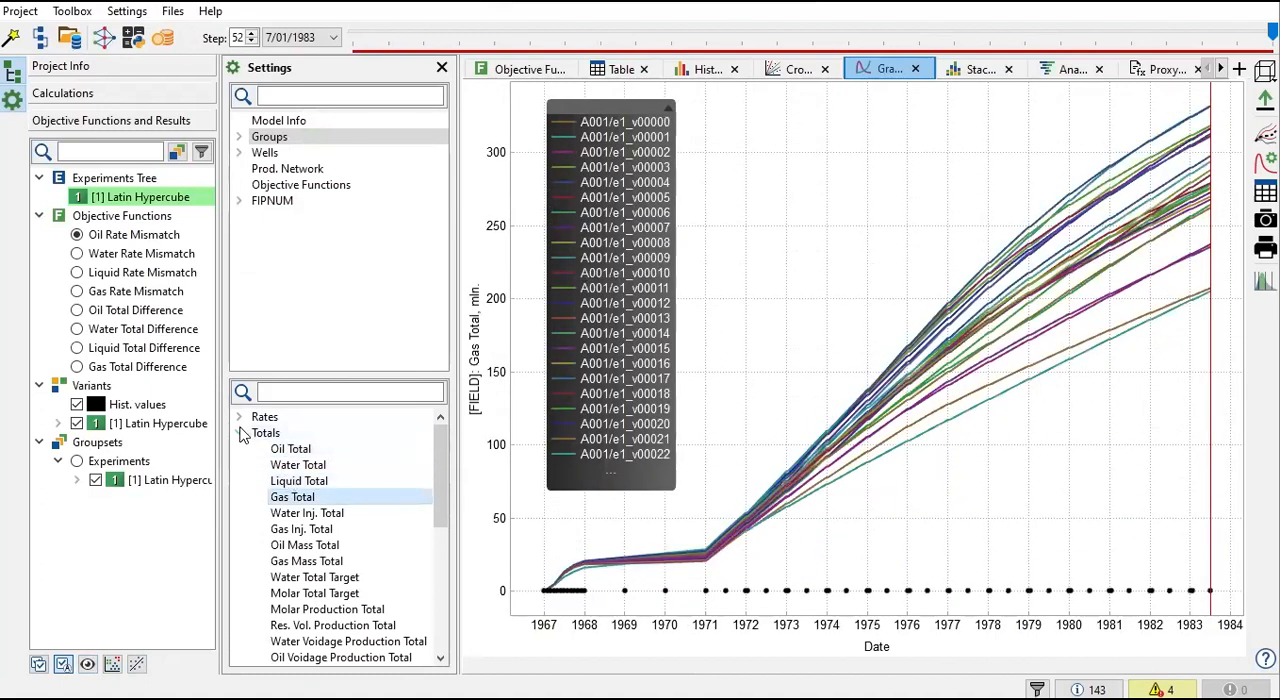
pyautogui.click(264, 416)
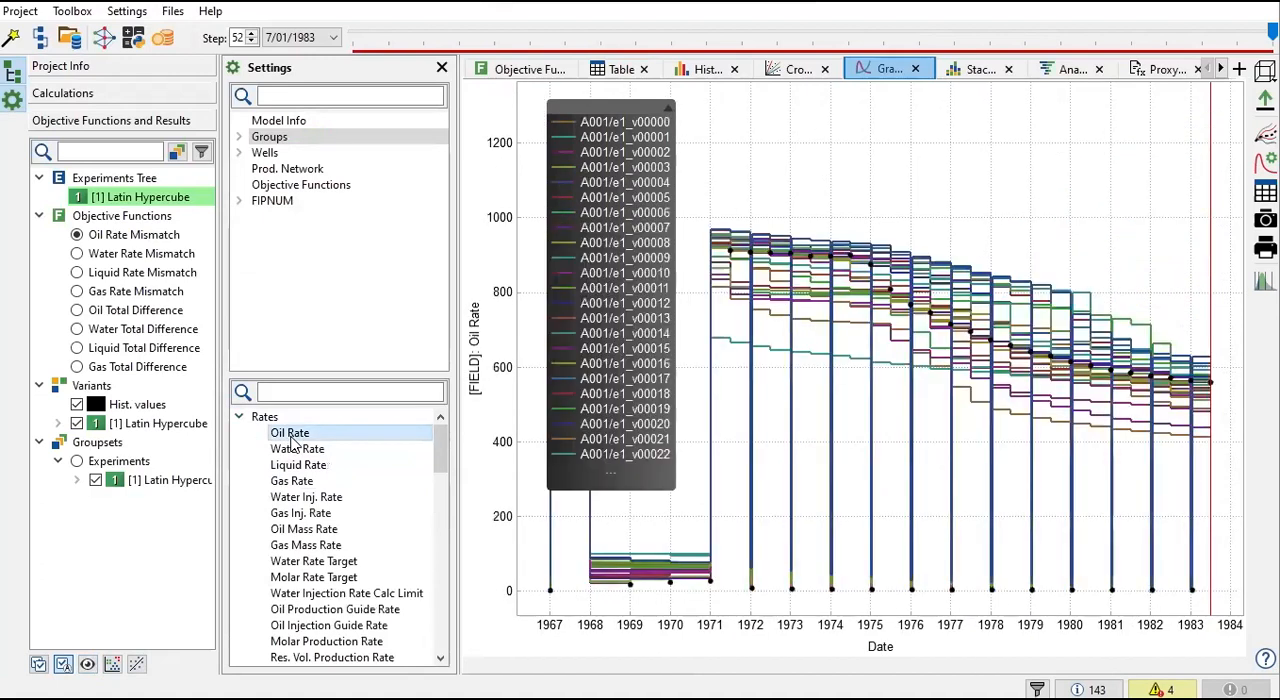
pyautogui.click(297, 448)
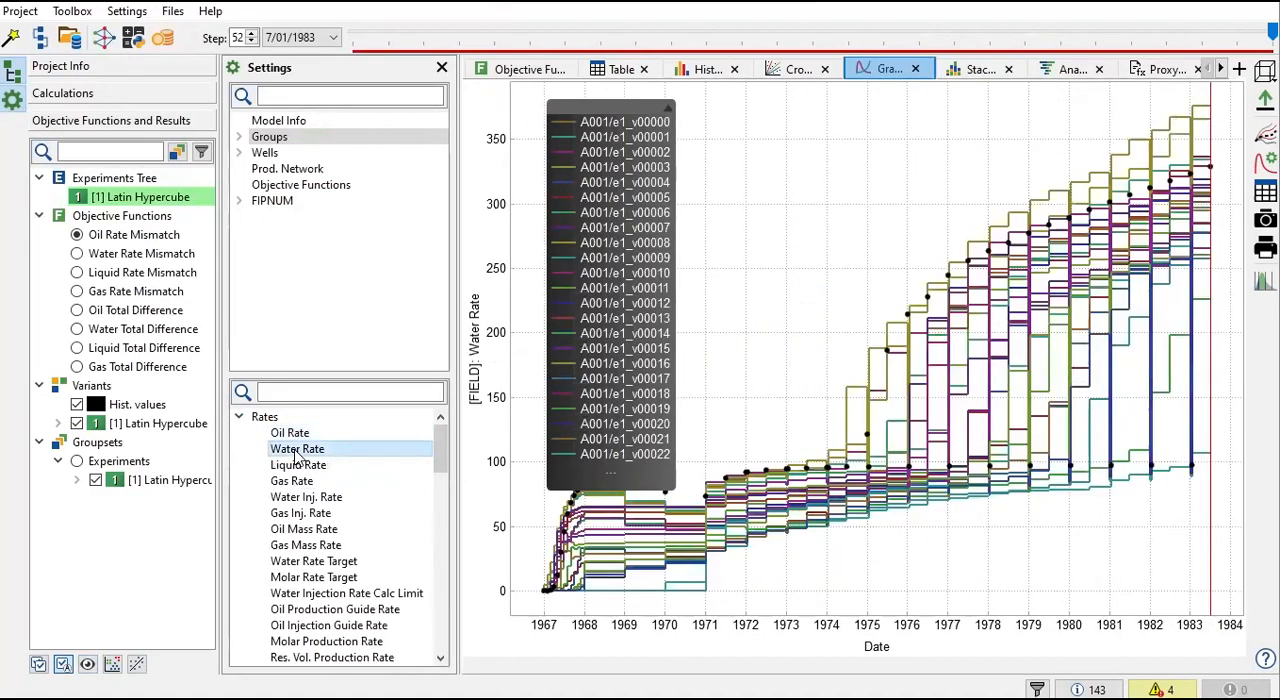
pyautogui.click(291, 481)
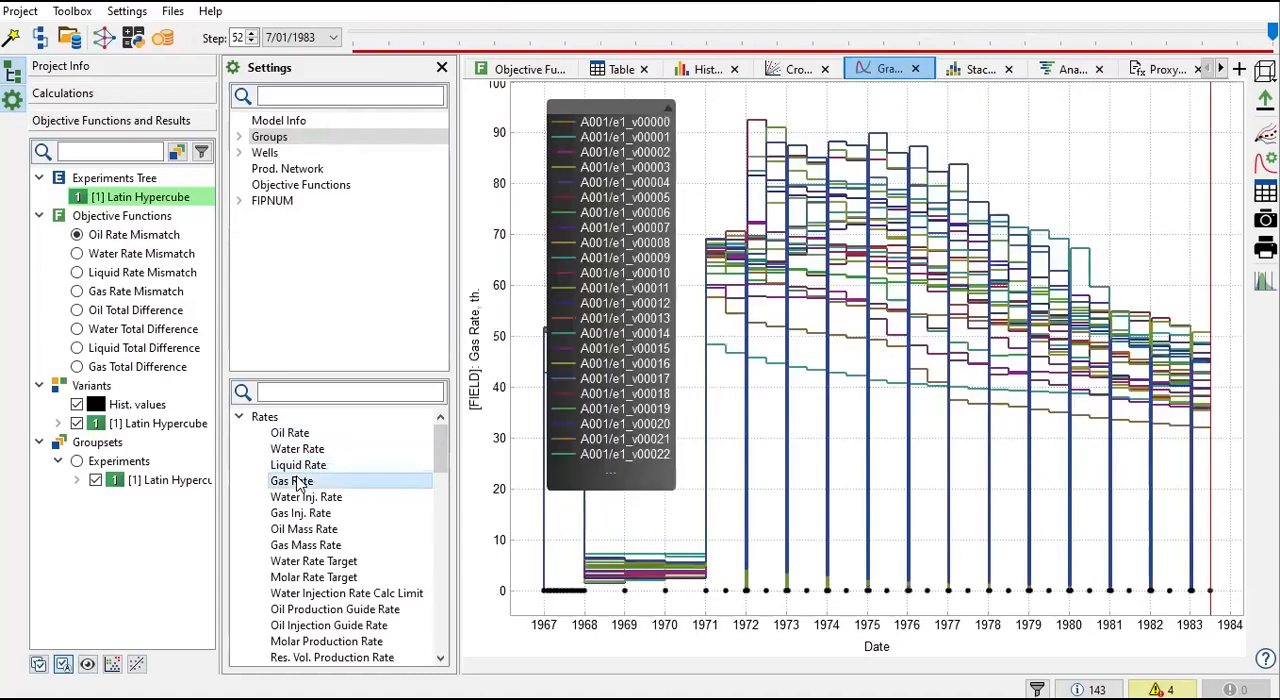
pyautogui.click(335, 465)
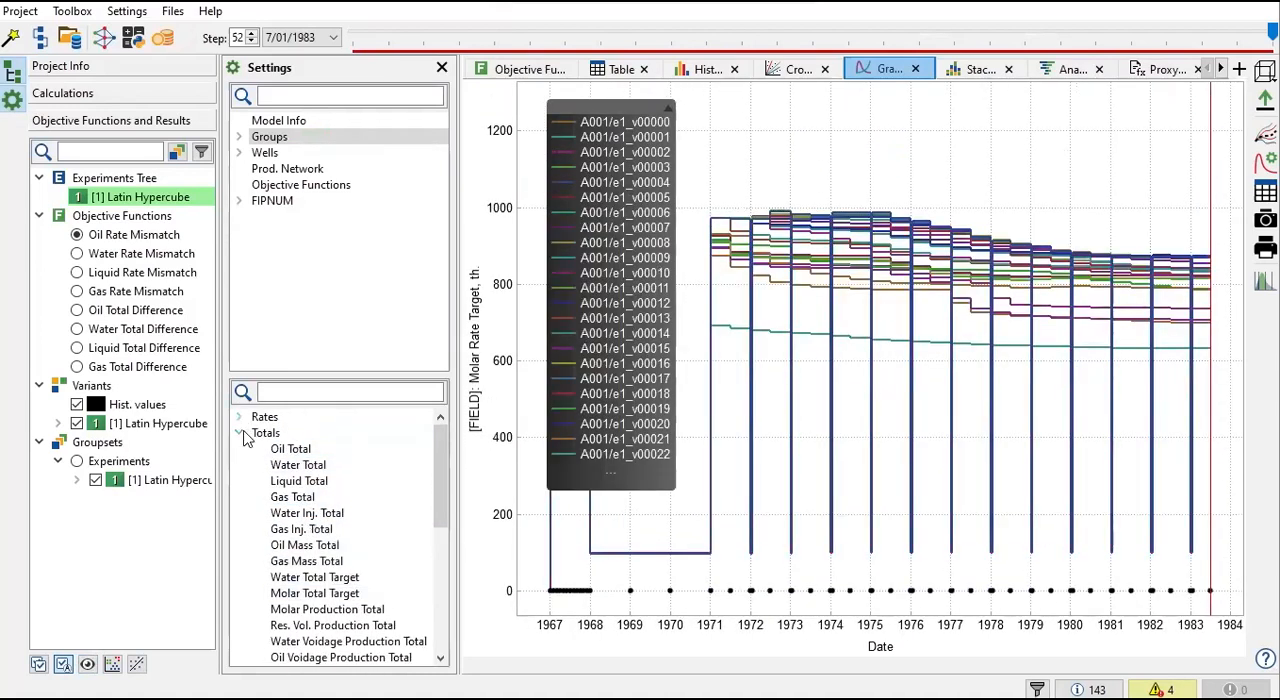
pyautogui.click(290, 448)
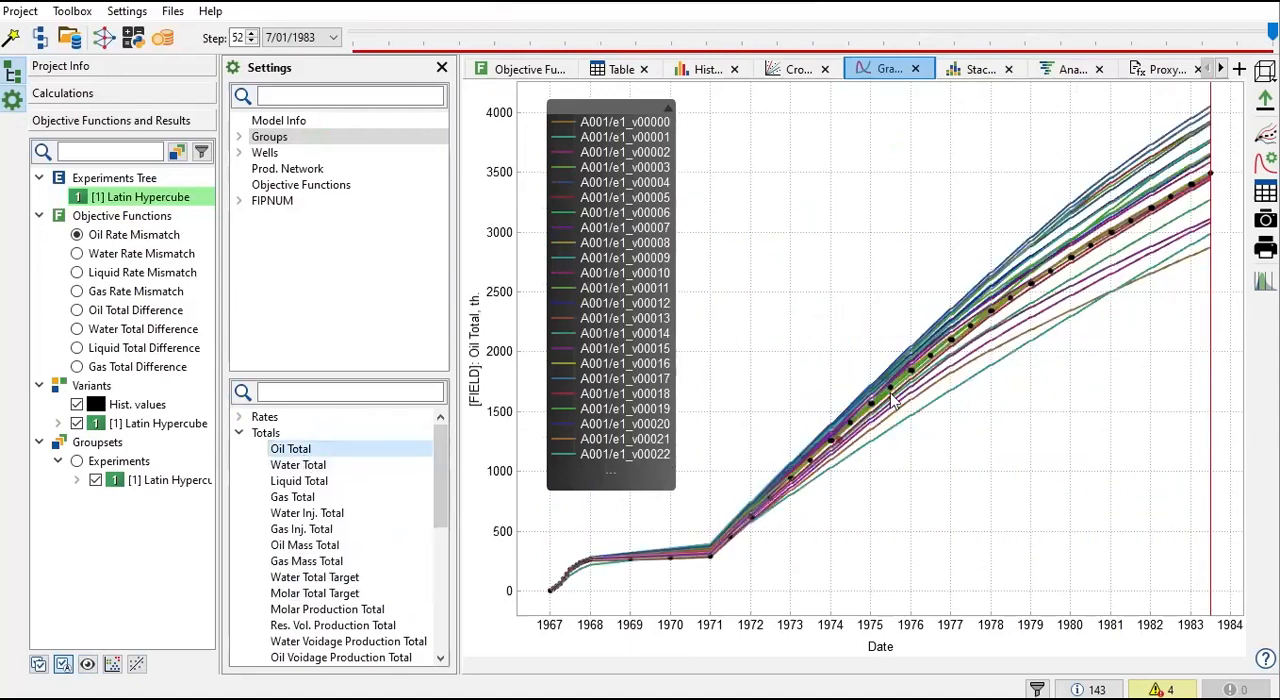
pyautogui.moveTo(928, 368)
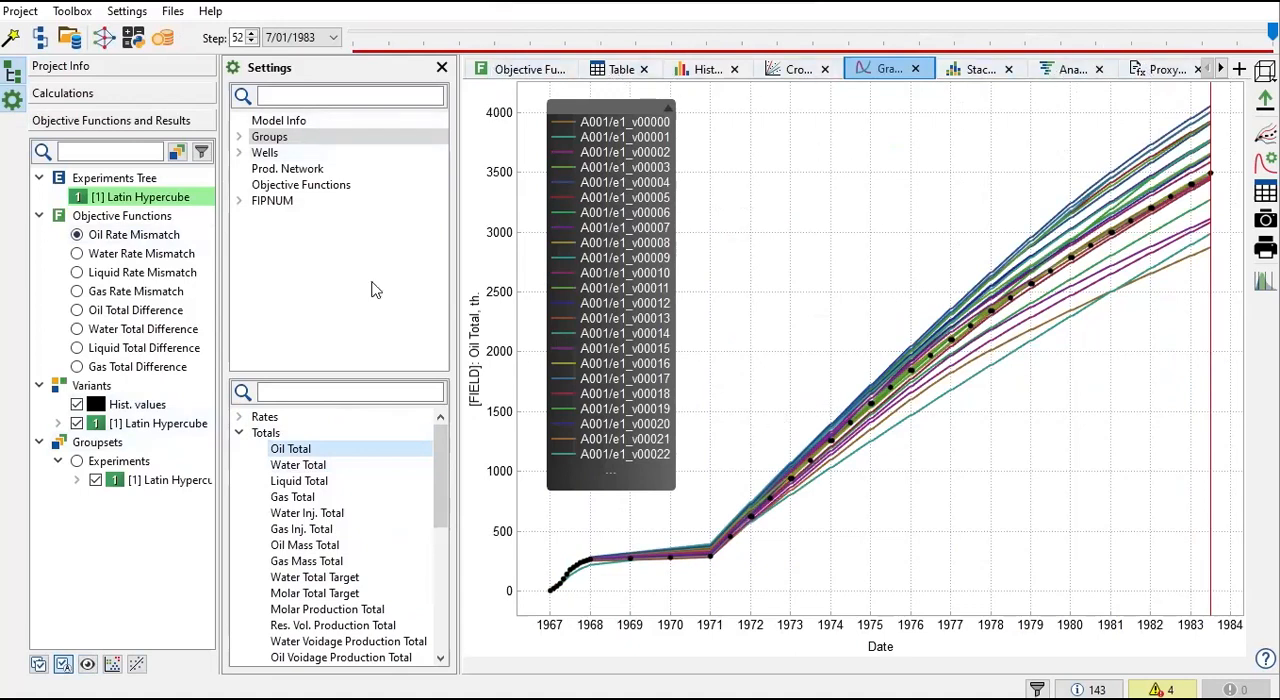
pyautogui.click(530, 68)
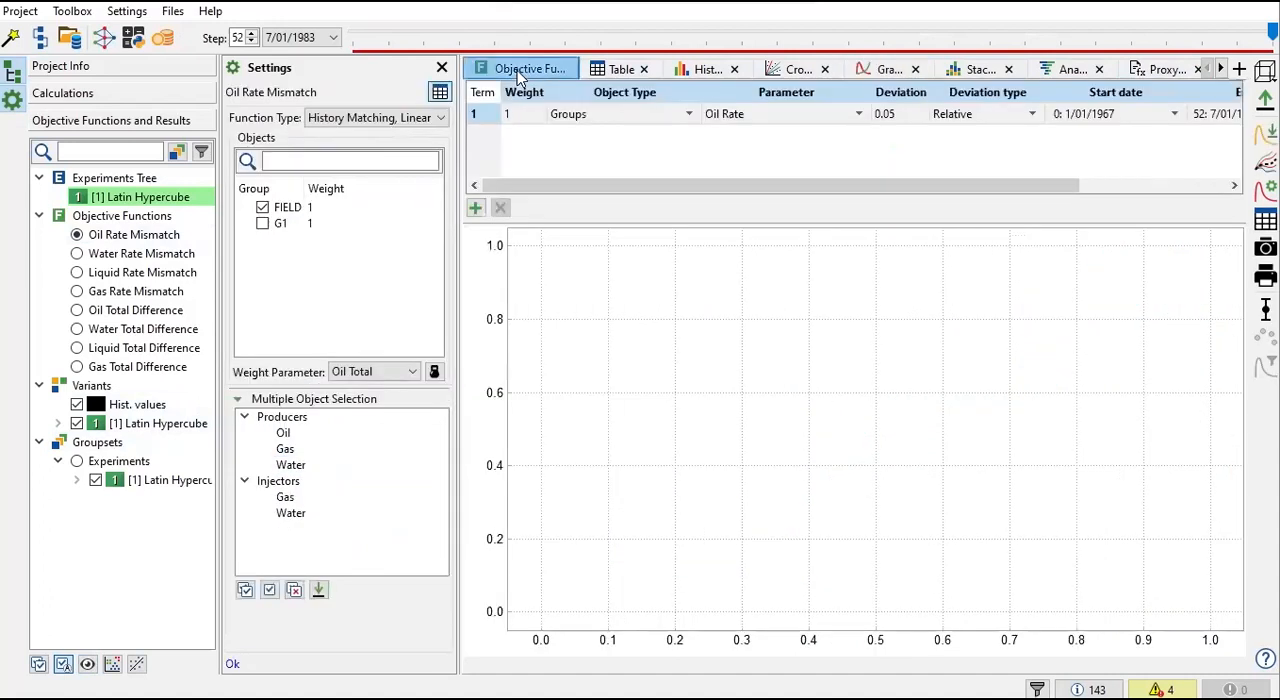
pyautogui.moveTo(313, 100)
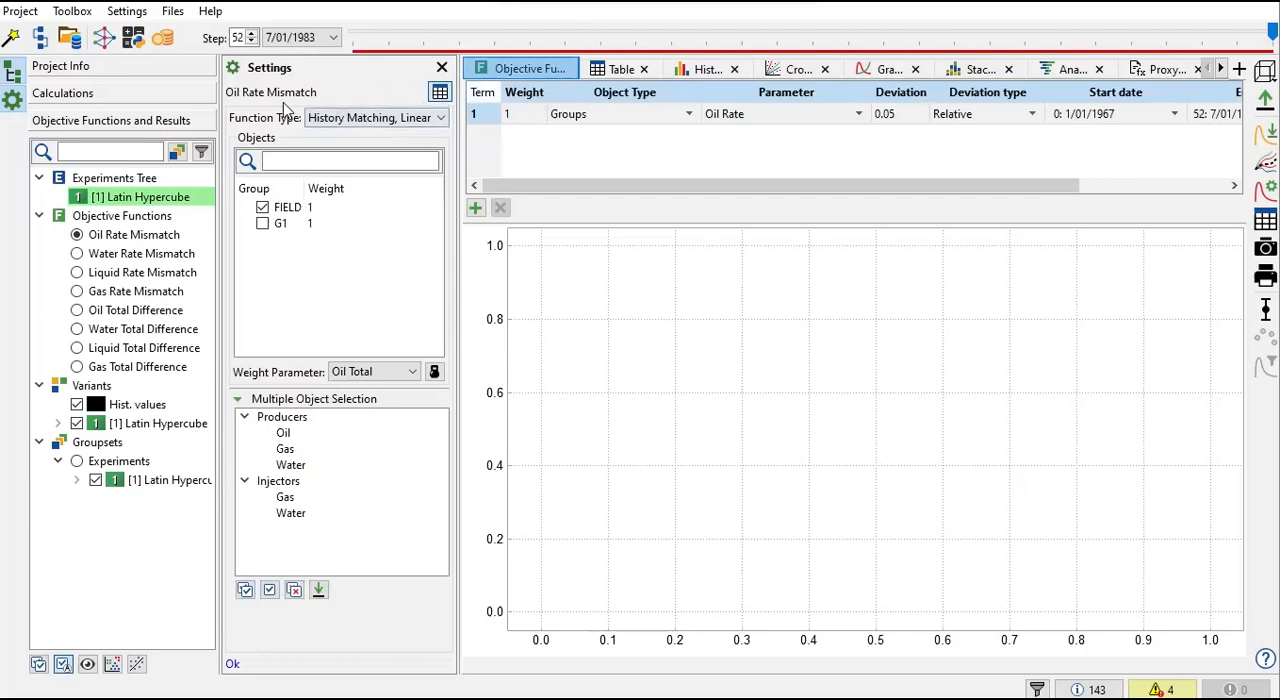
pyautogui.click(884, 68)
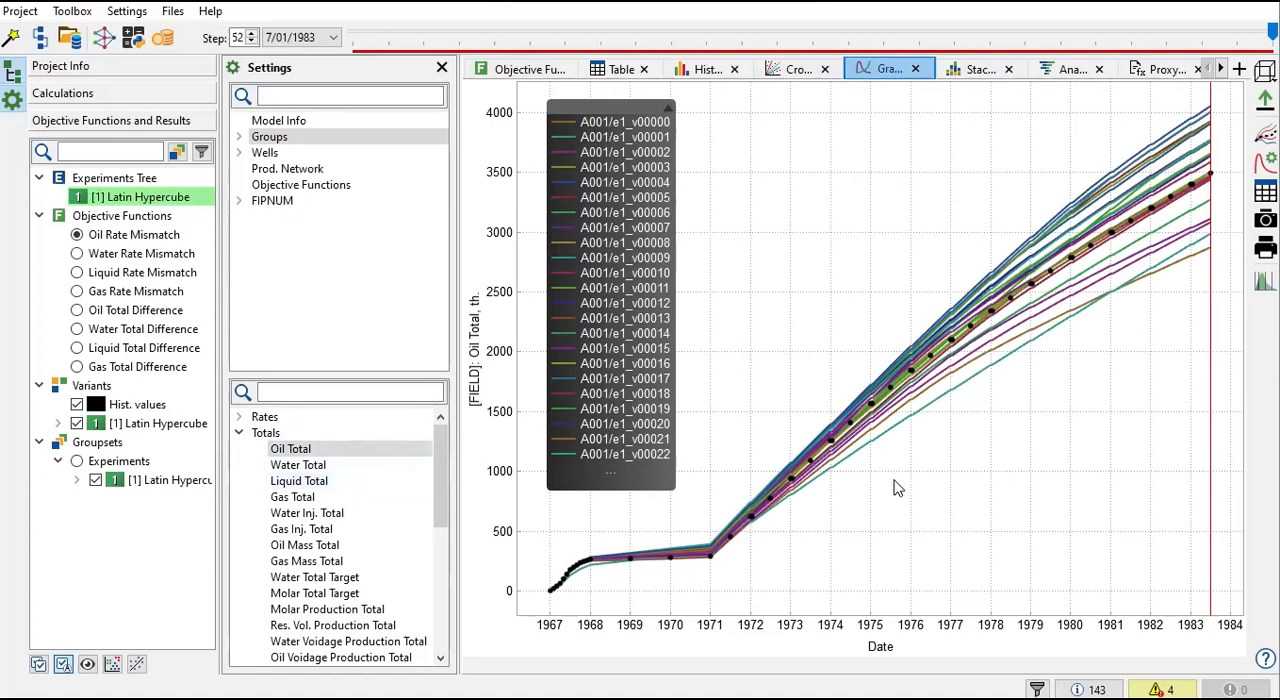
pyautogui.moveTo(985, 397)
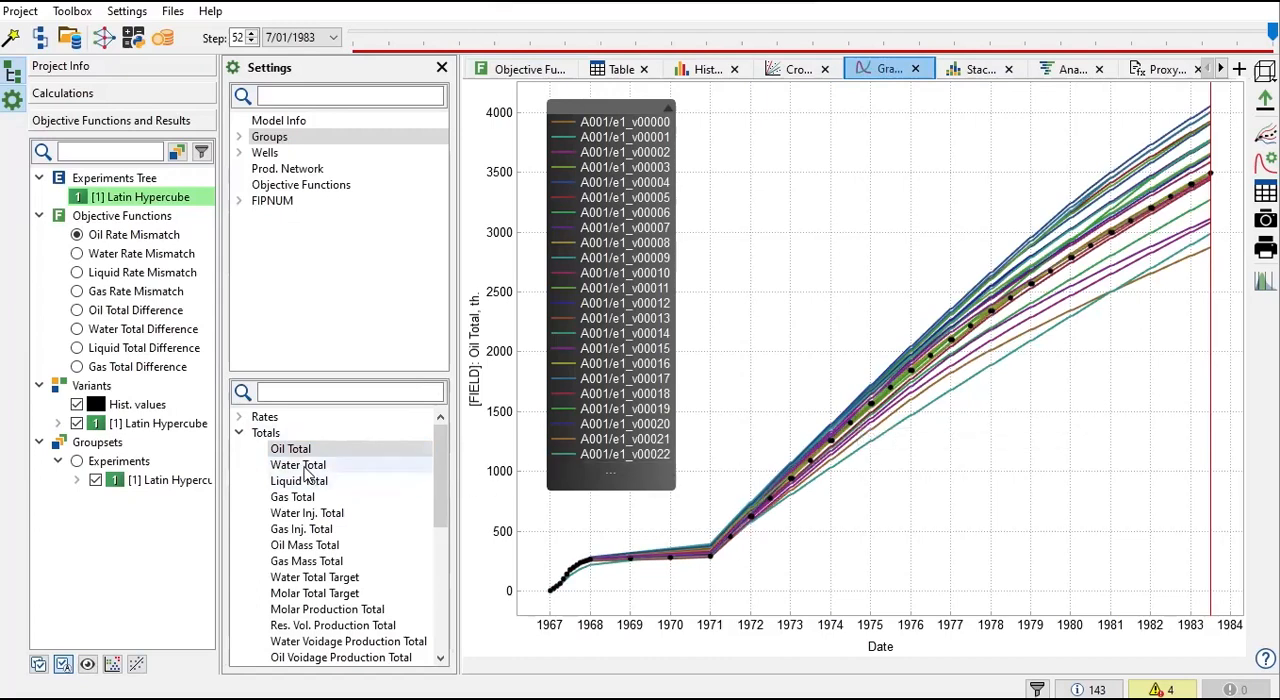
# Step: Plot FIELD Water Total and Oil Total cumulative curves for all Latin Hypercube variants
pyautogui.click(298, 465)
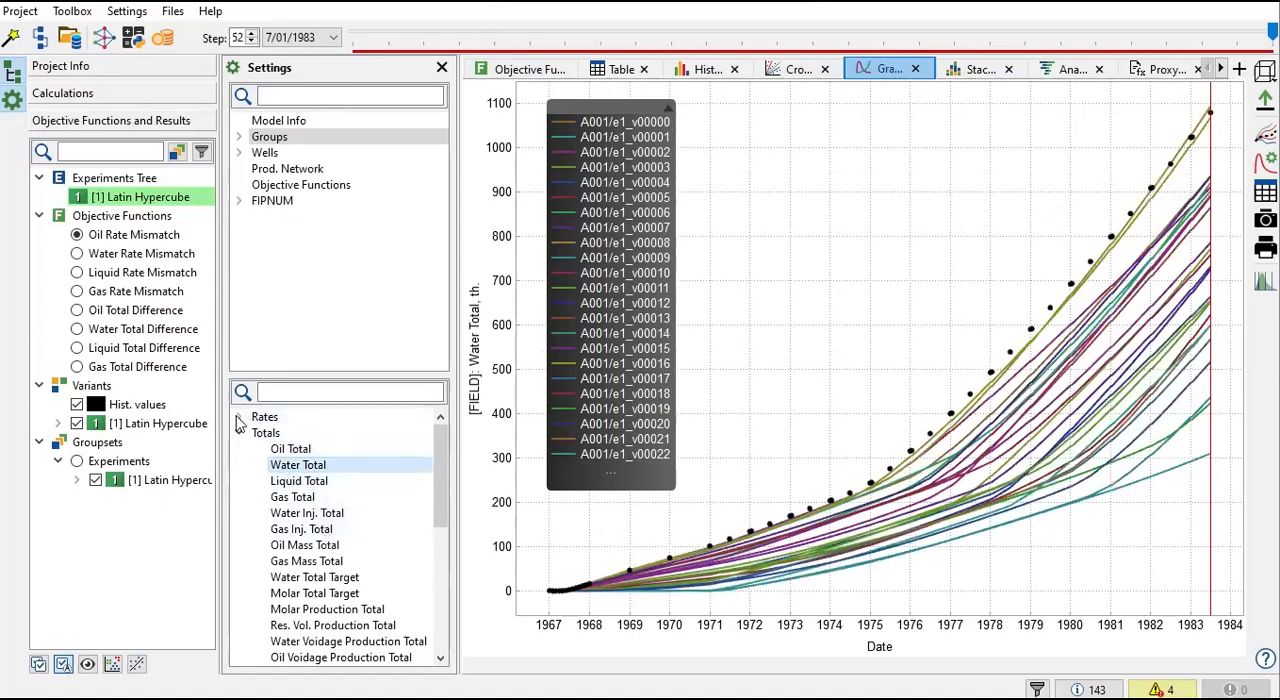
pyautogui.click(264, 416)
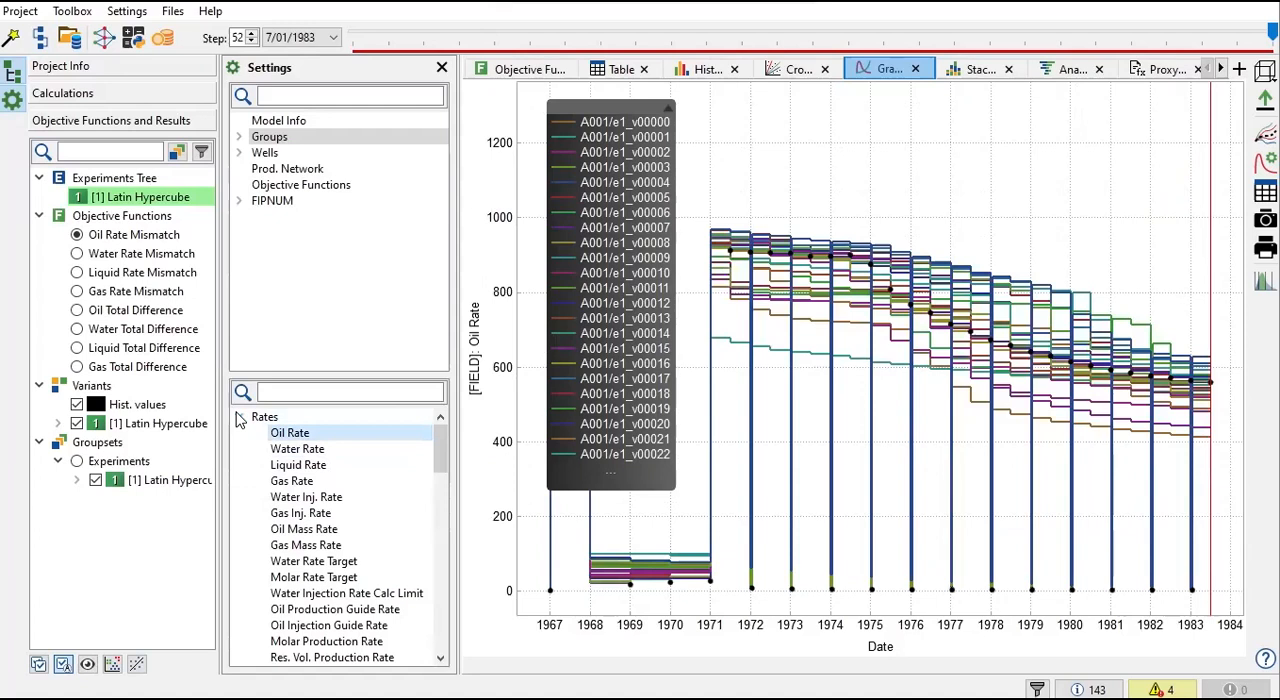
pyautogui.scroll(-3)
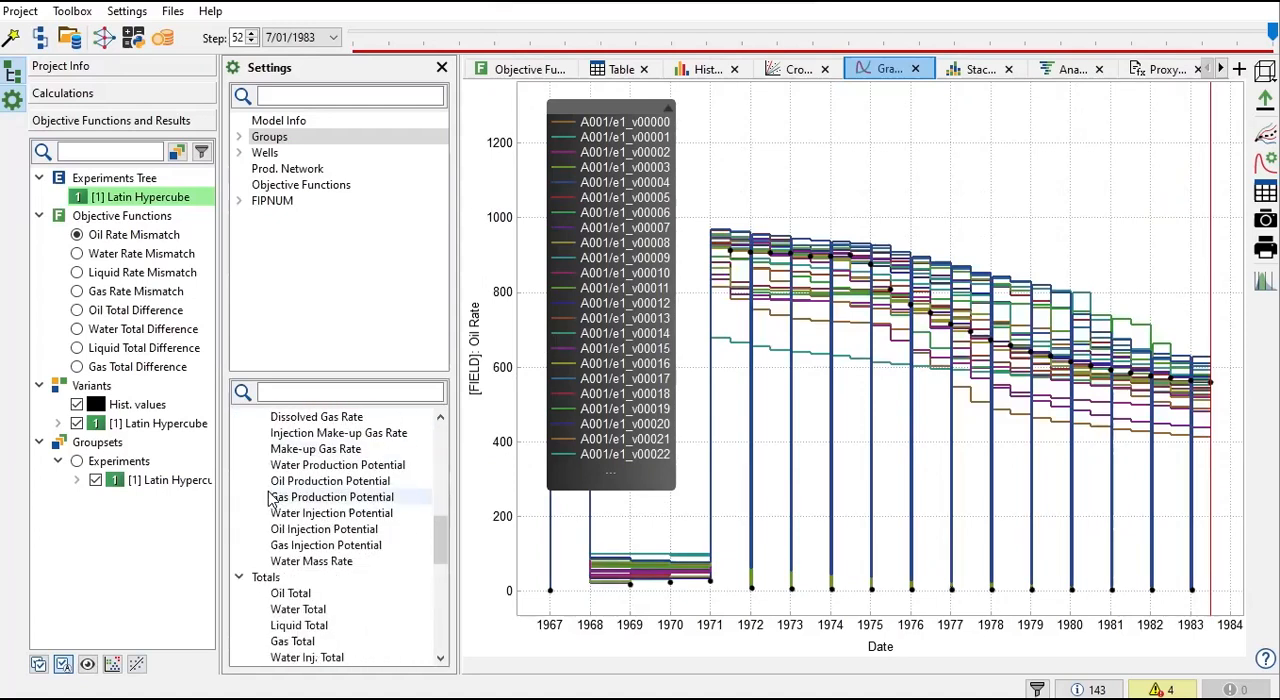
pyautogui.click(290, 453)
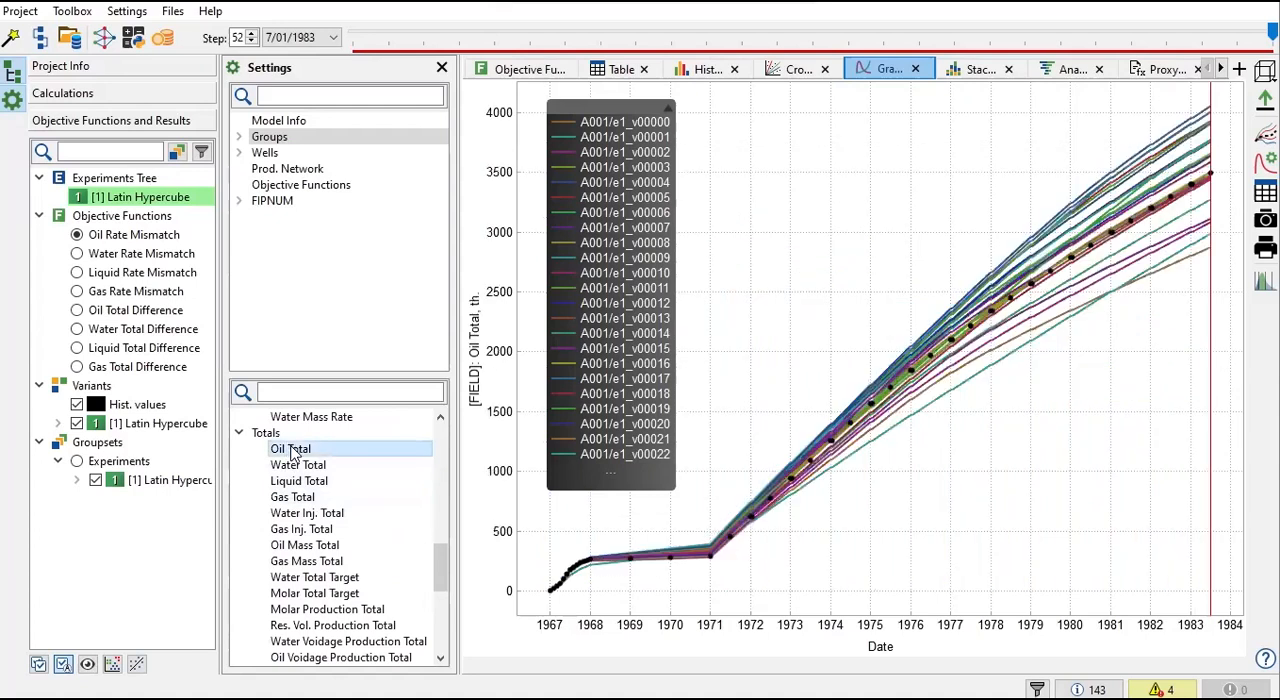
pyautogui.moveTo(320, 462)
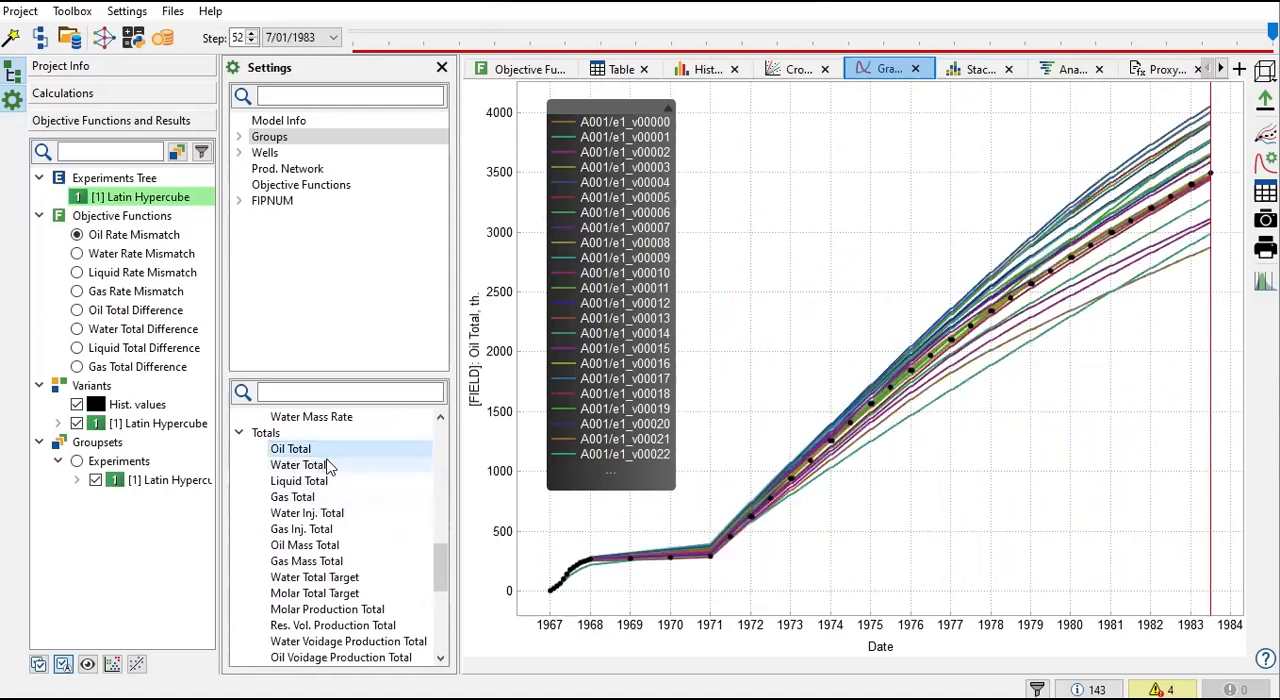
pyautogui.click(298, 465)
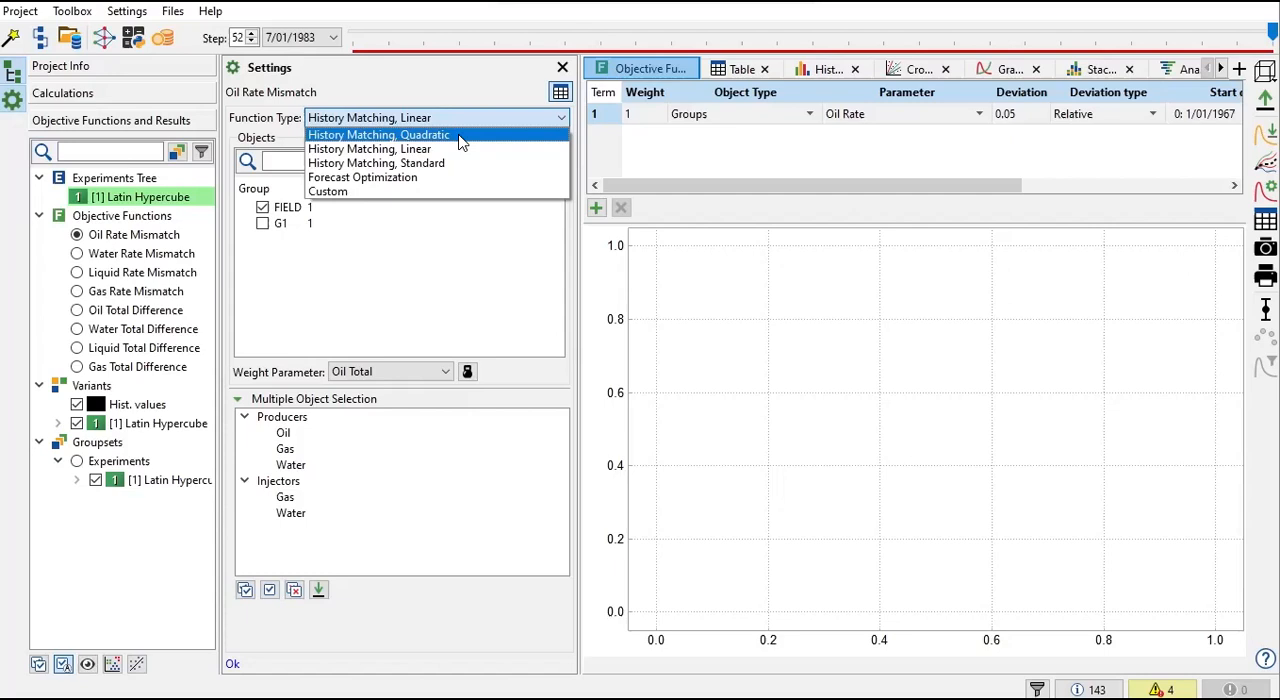
pyautogui.moveTo(457, 143)
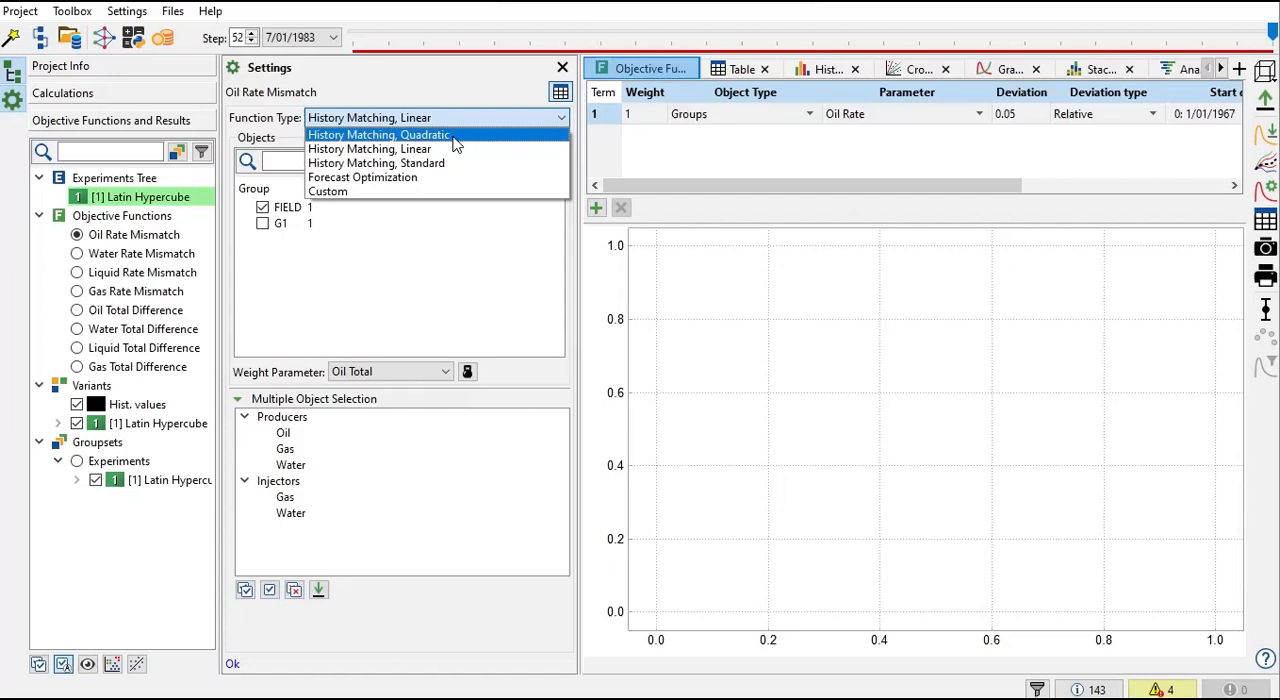
pyautogui.moveTo(445, 140)
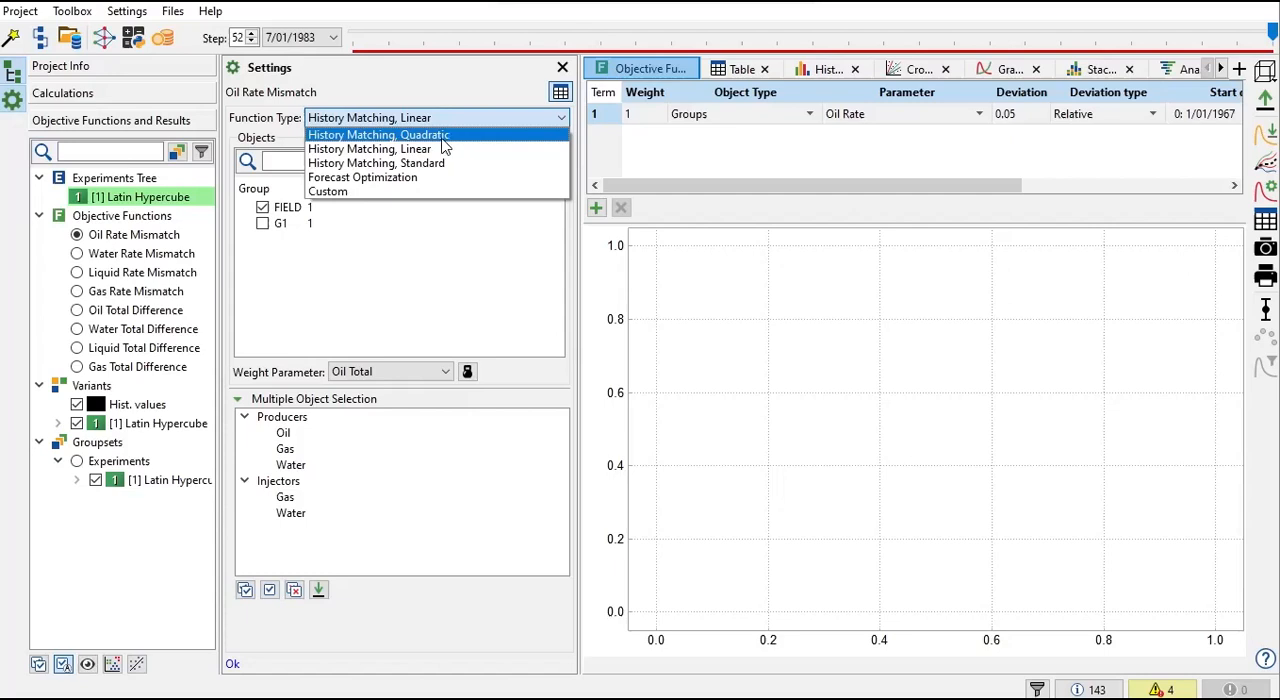
# Step: Change the Oil Rate Mismatch function type from Linear to History Matching, Quadratic
pyautogui.click(378, 134)
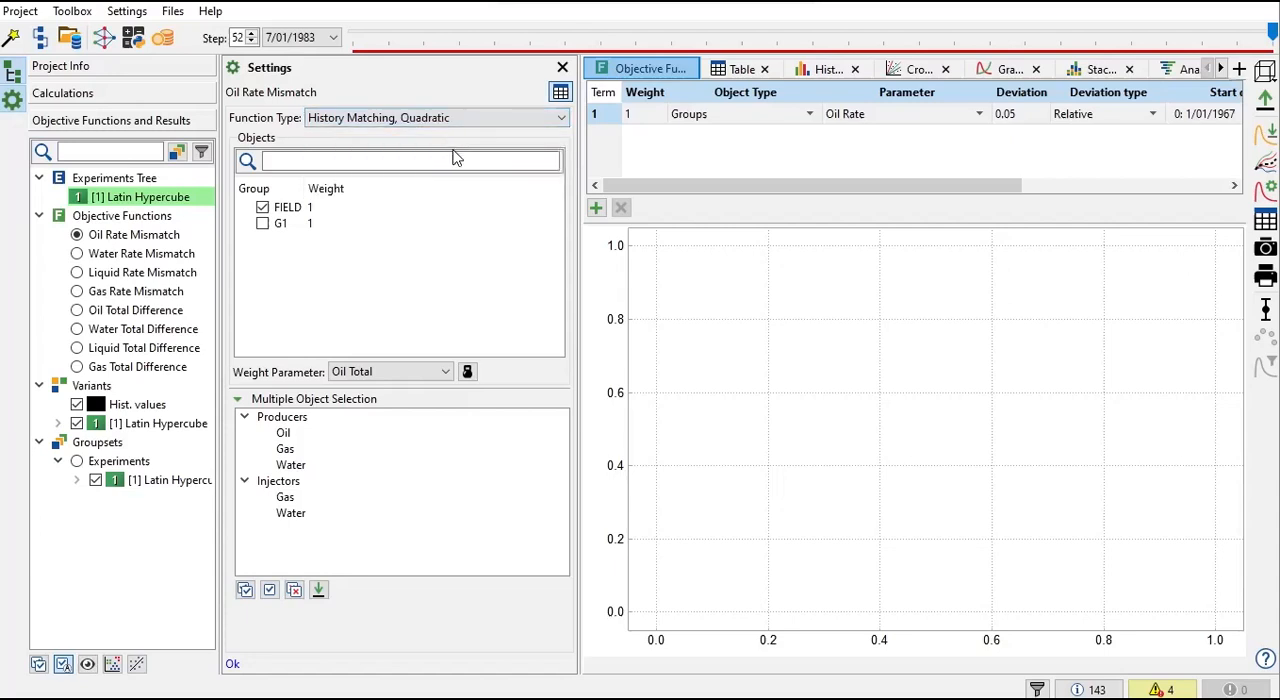
pyautogui.moveTo(260, 383)
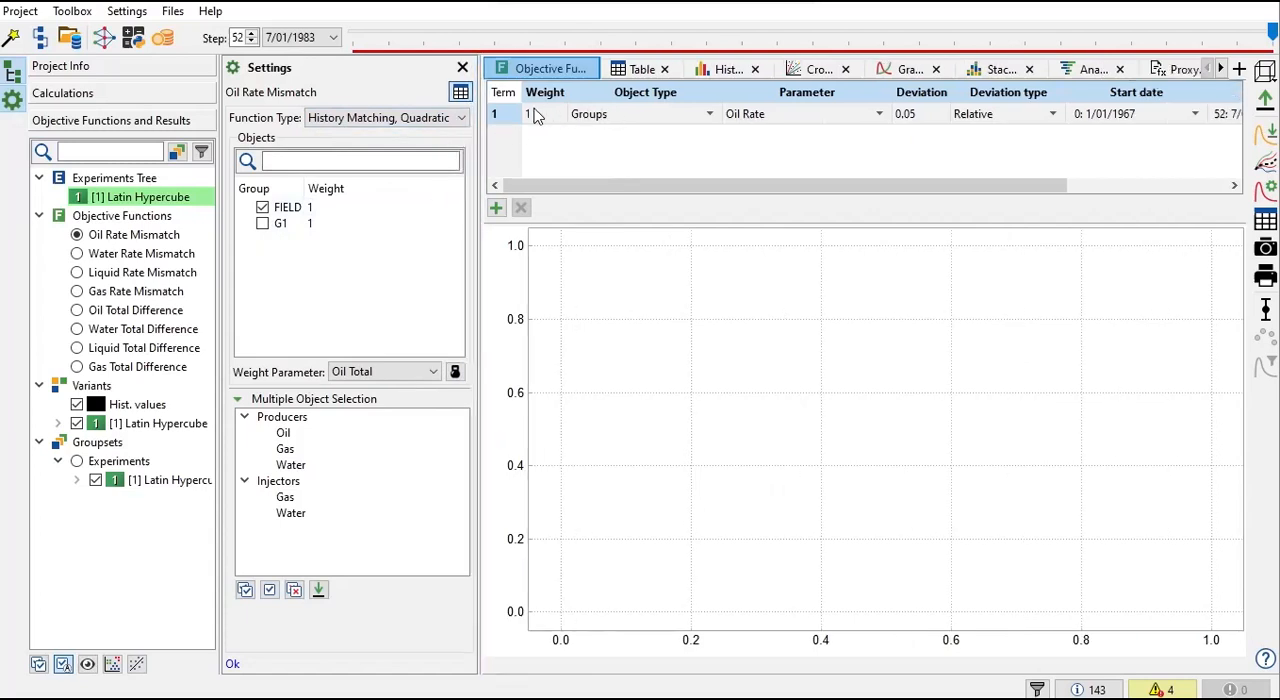
pyautogui.moveTo(743, 133)
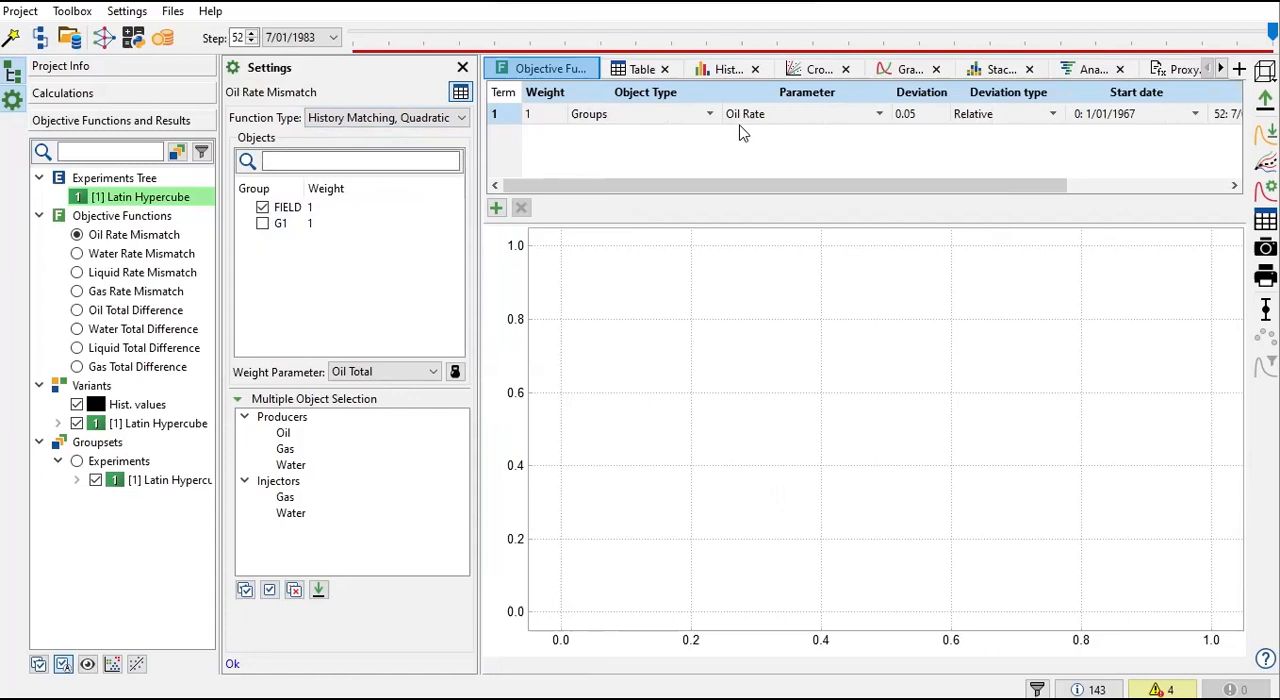
pyautogui.moveTo(763, 125)
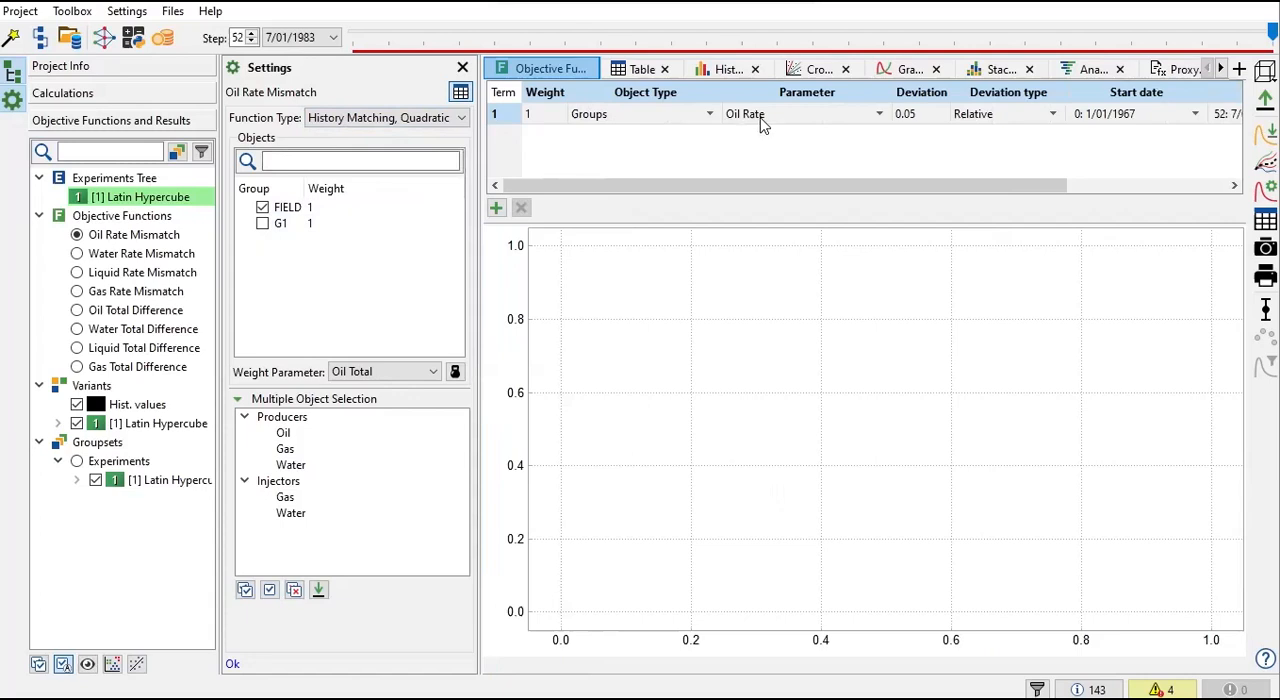
pyautogui.moveTo(786, 158)
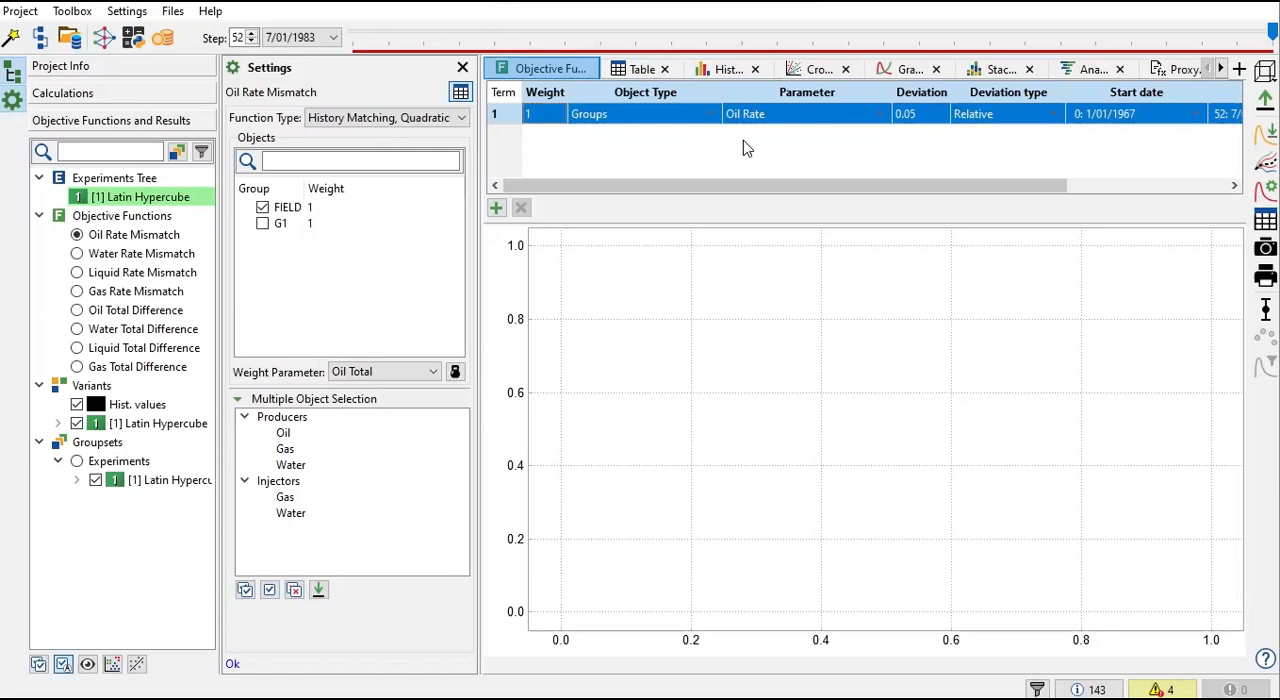
pyautogui.moveTo(738, 153)
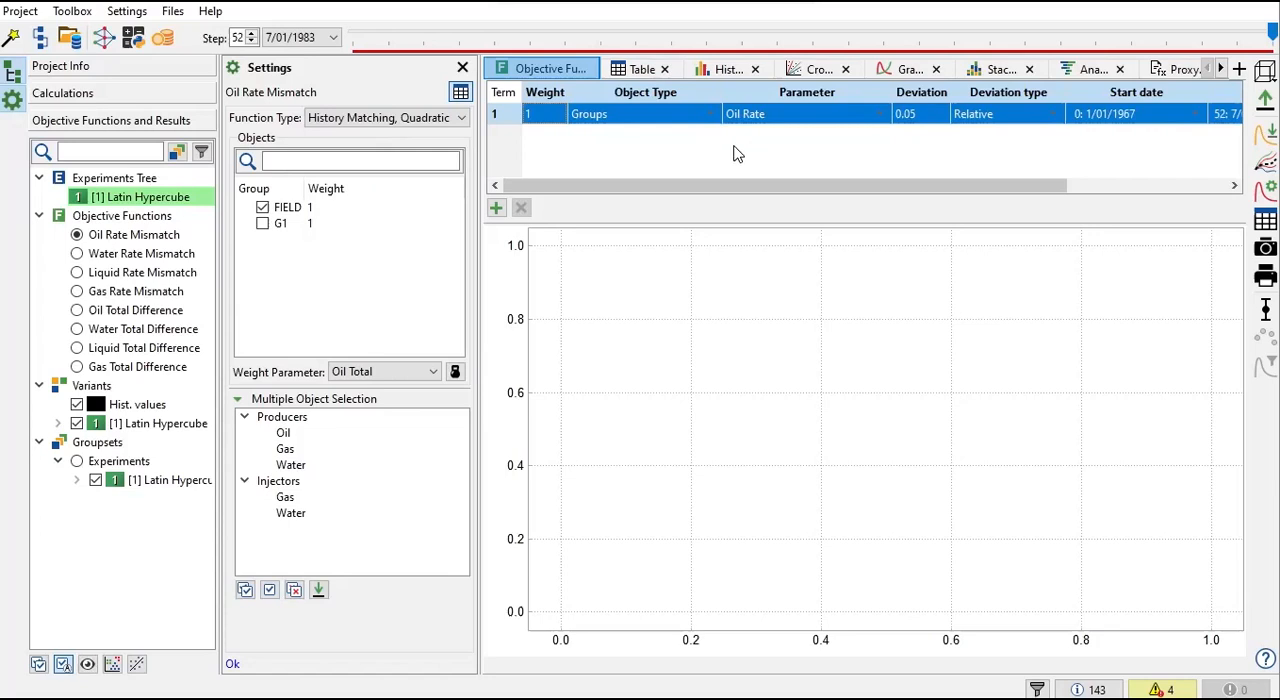
# Step: Set term 1 to Field with Oil Total parameter, and add a second term
pyautogui.click(287, 207)
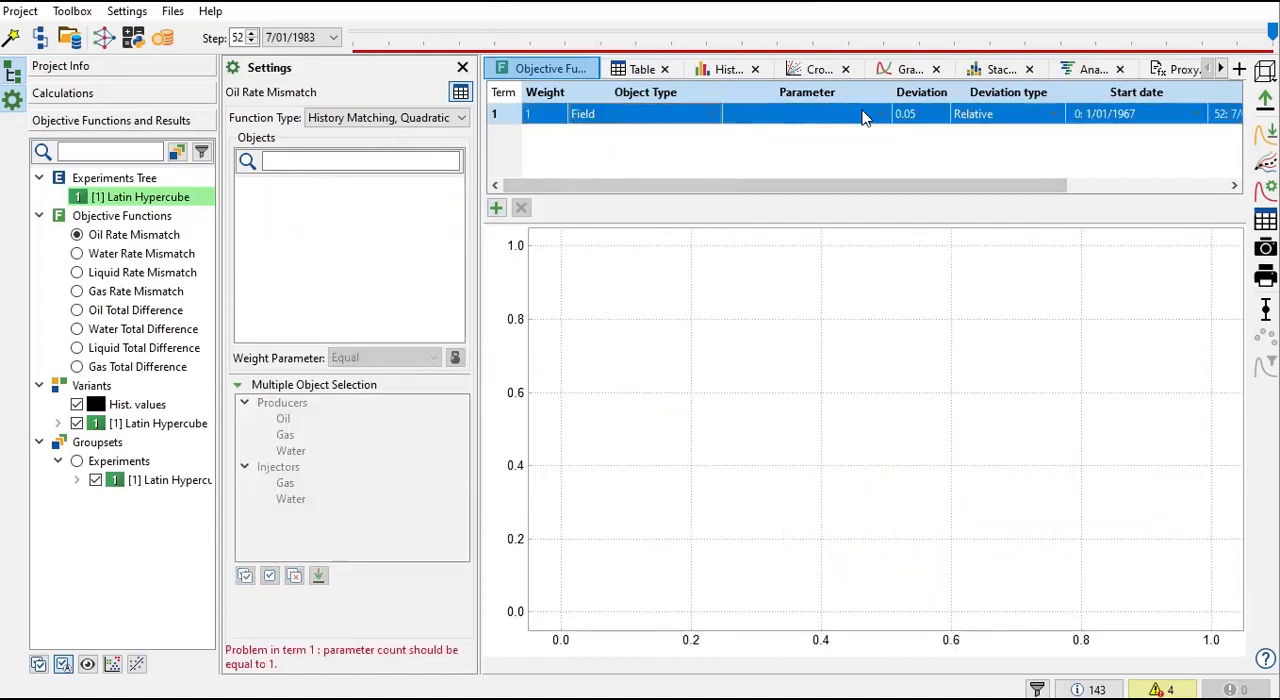
pyautogui.click(879, 113)
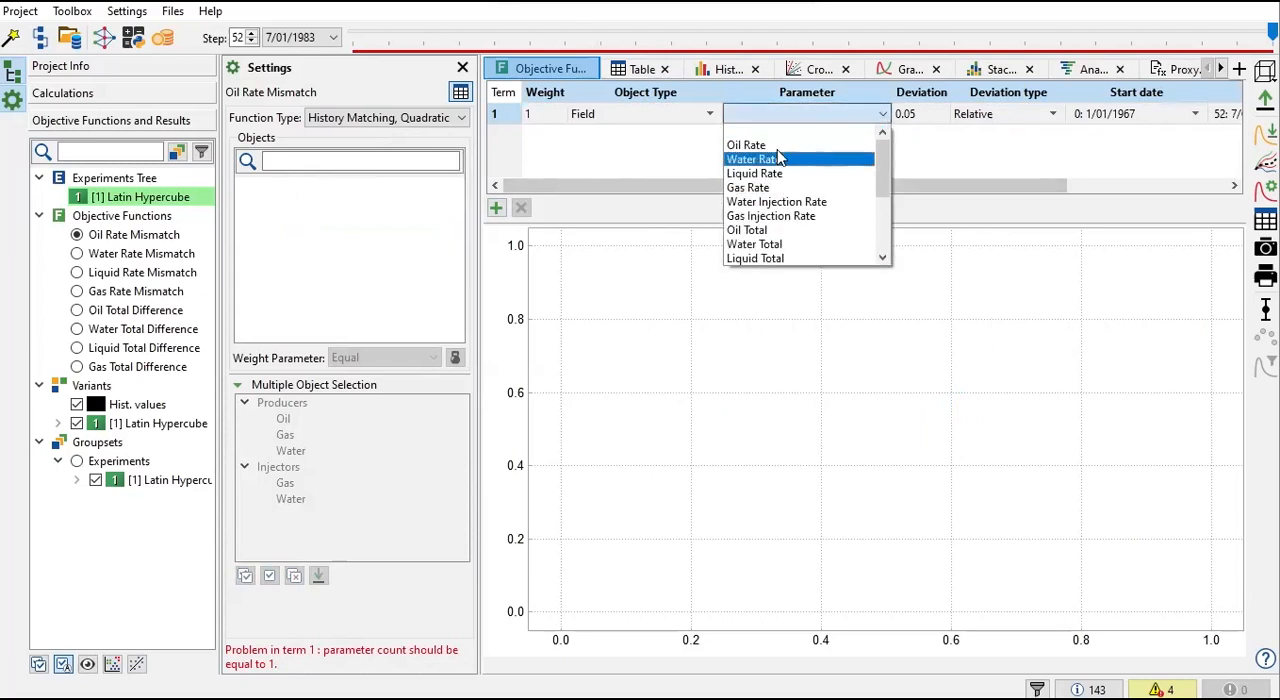
pyautogui.click(746, 230)
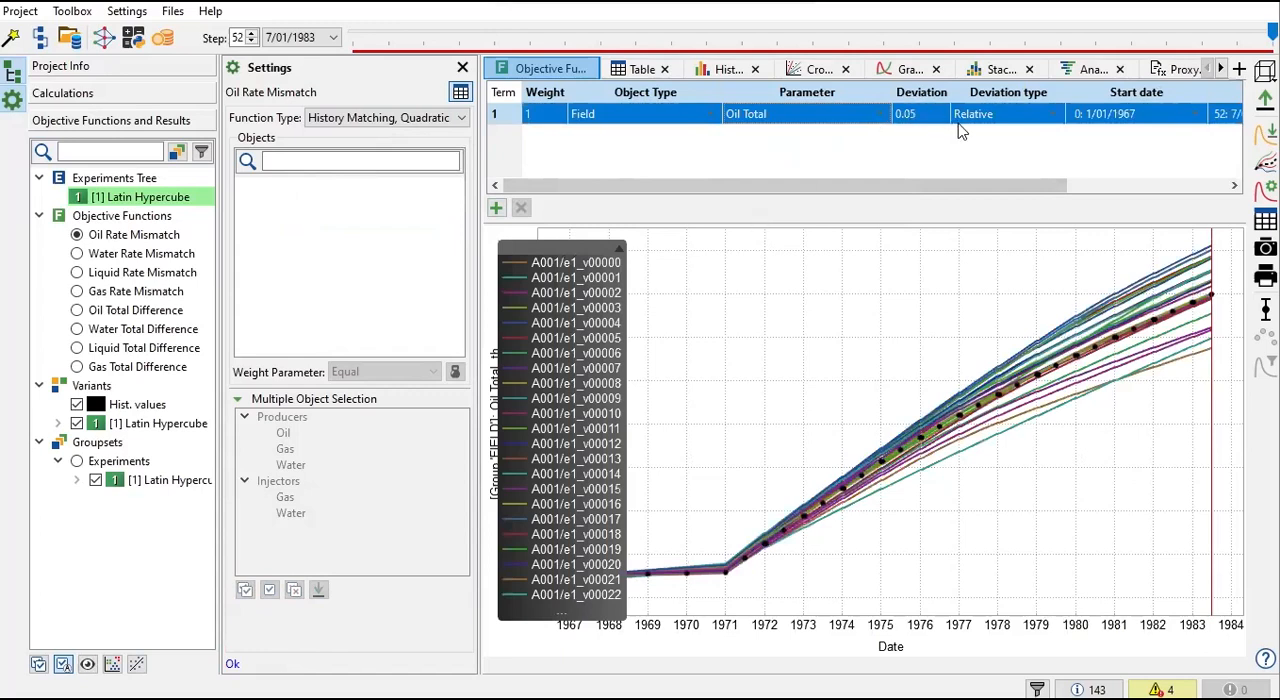
pyautogui.moveTo(952, 125)
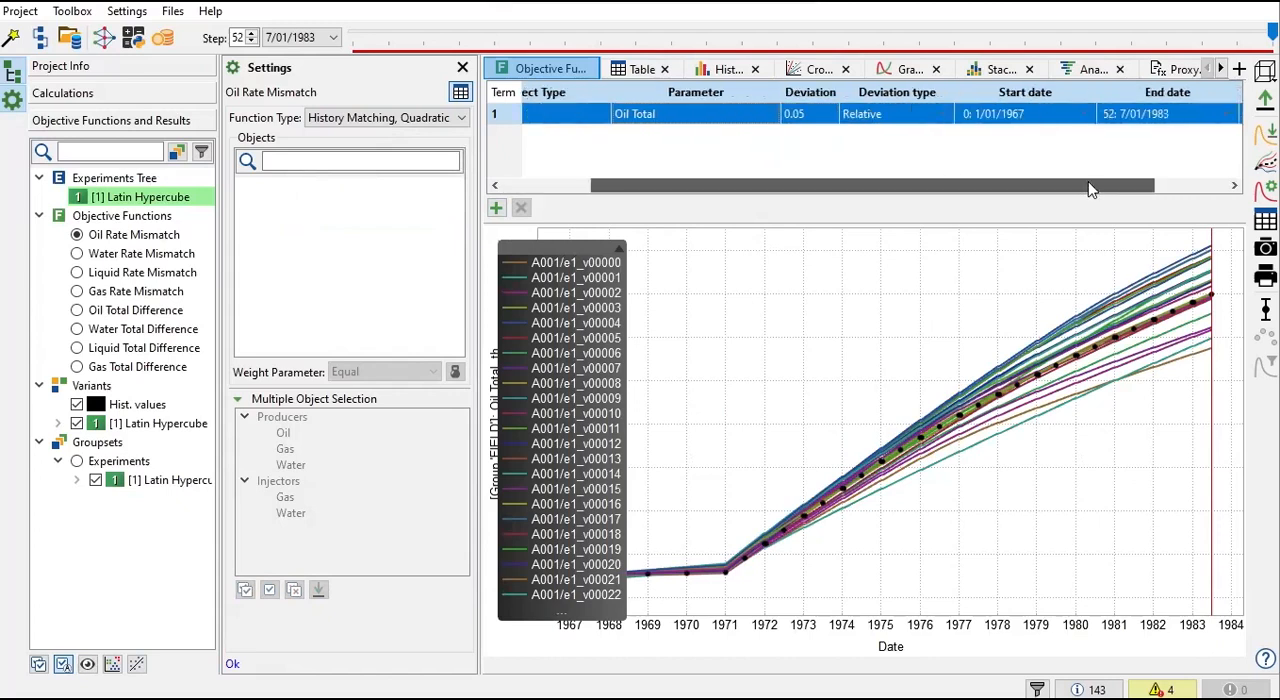
pyautogui.hscroll(-3)
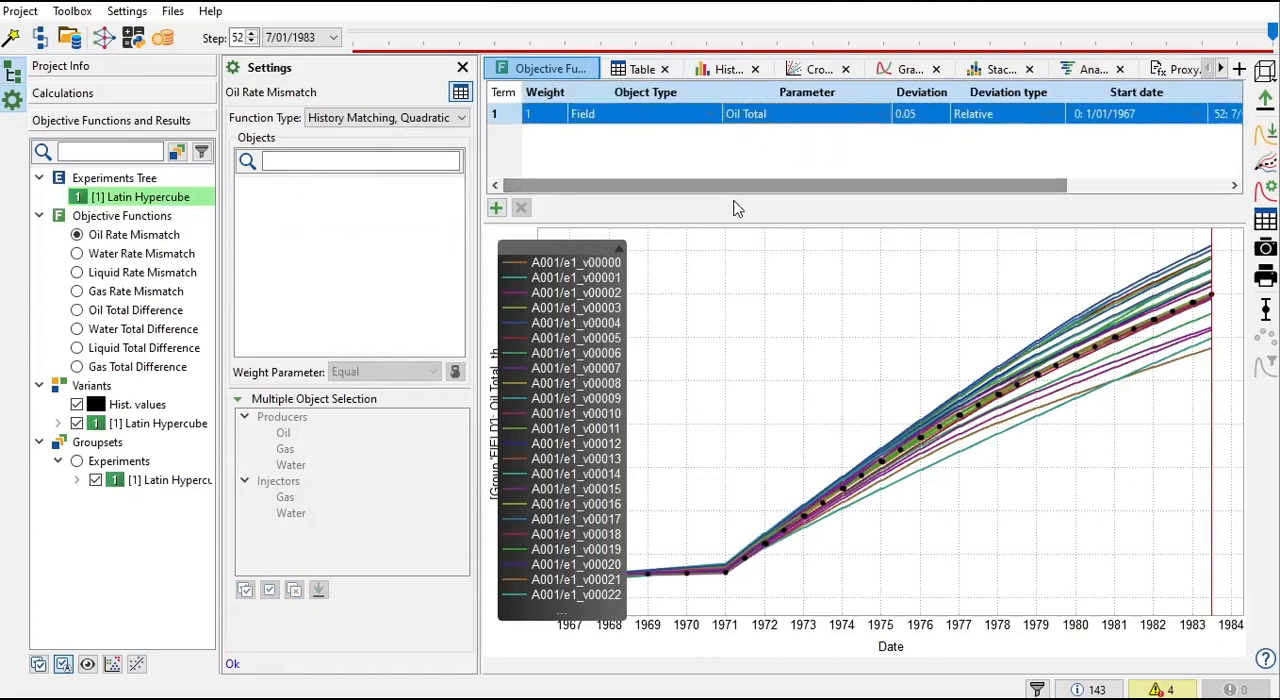
pyautogui.click(496, 207)
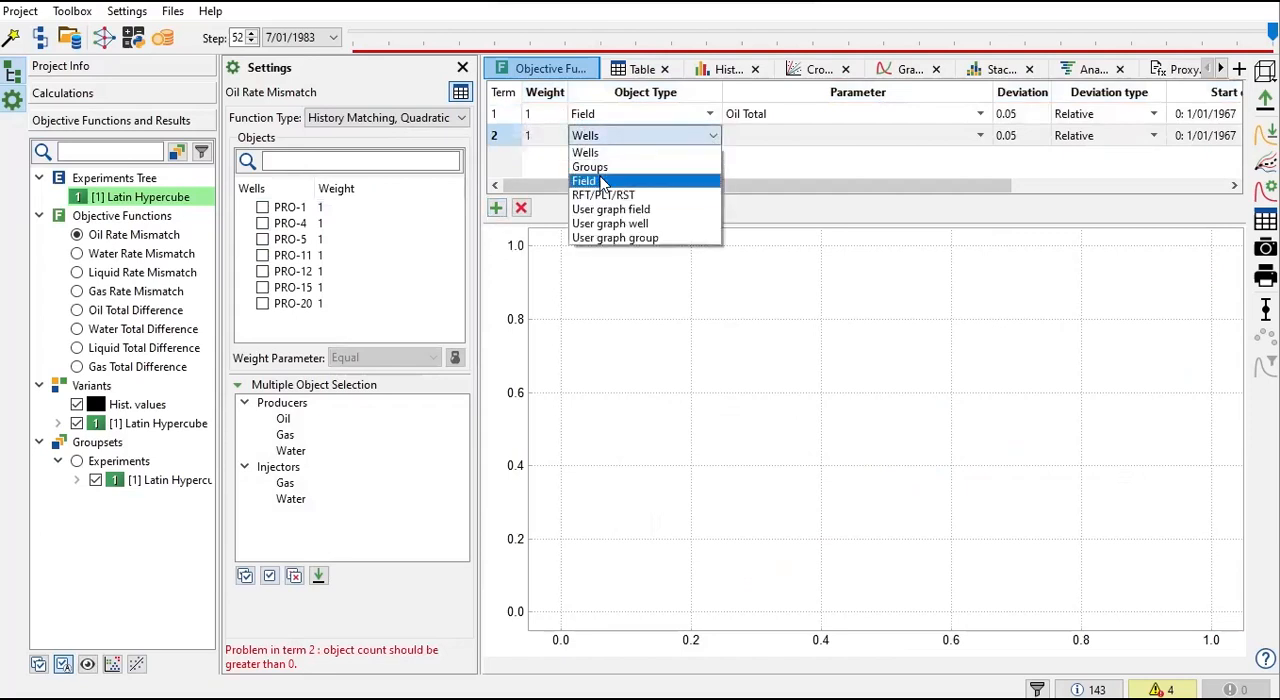
# Step: Set term 2 to object type Field with Water Total as its parameter
pyautogui.click(584, 181)
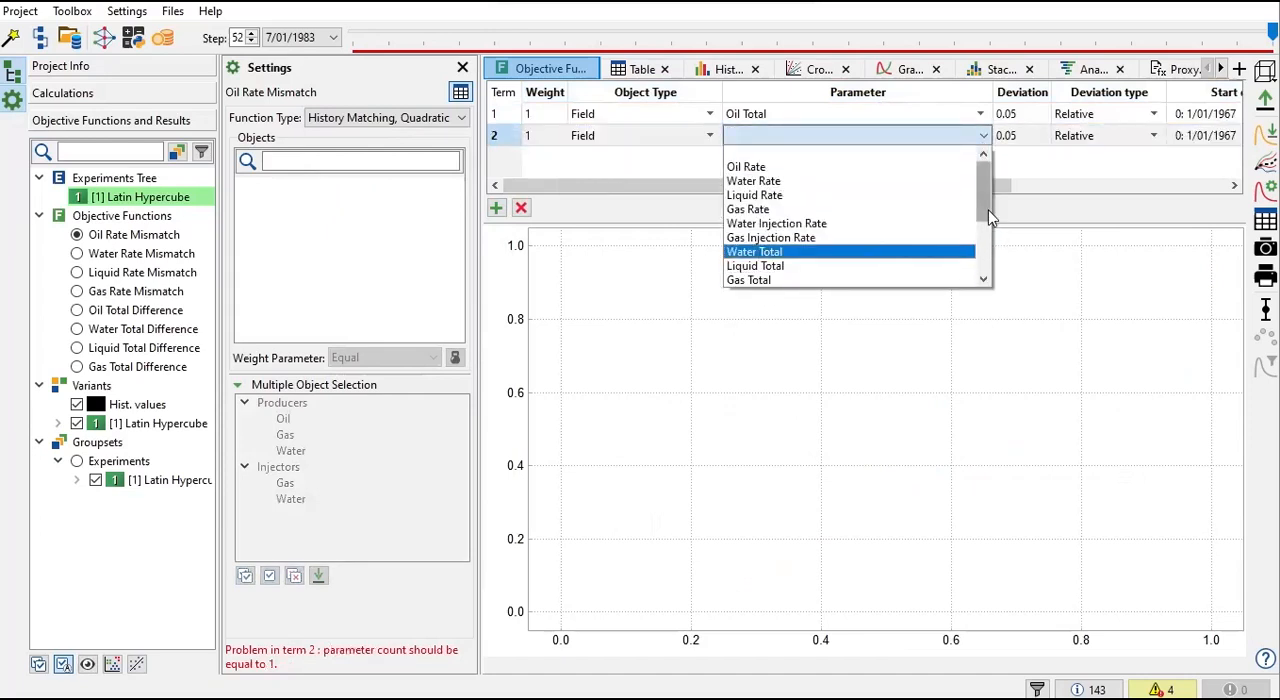
pyautogui.click(754, 251)
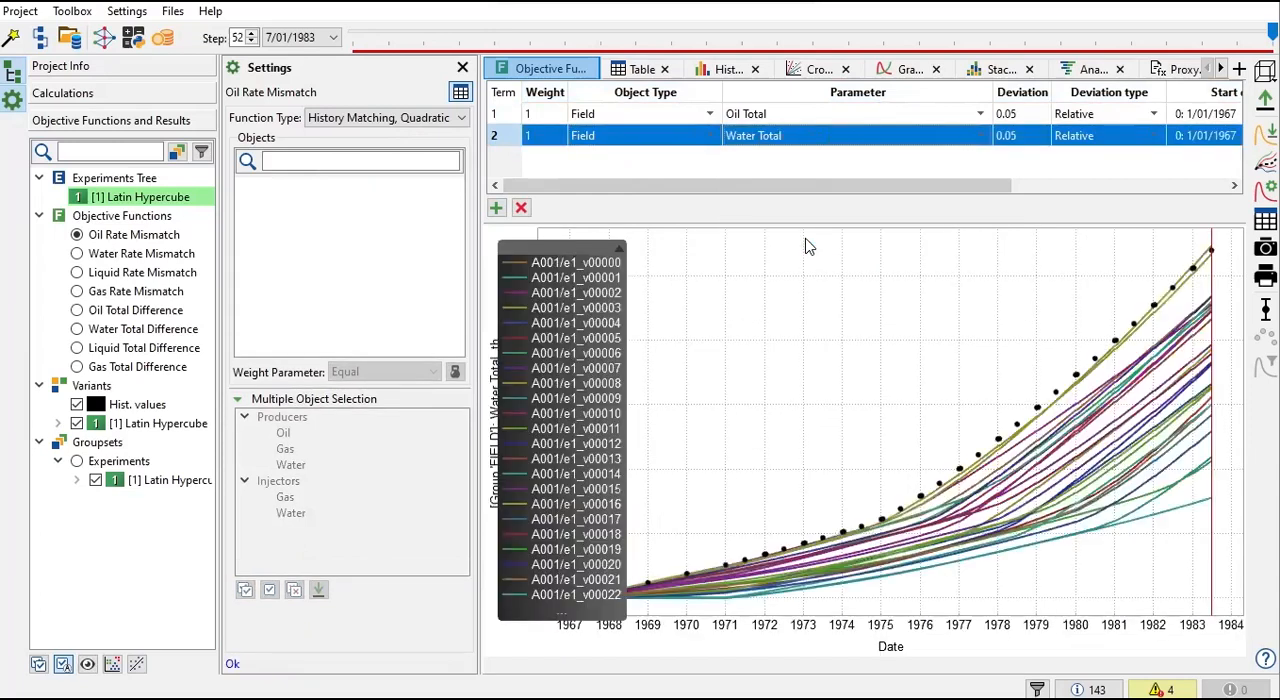
pyautogui.moveTo(940, 216)
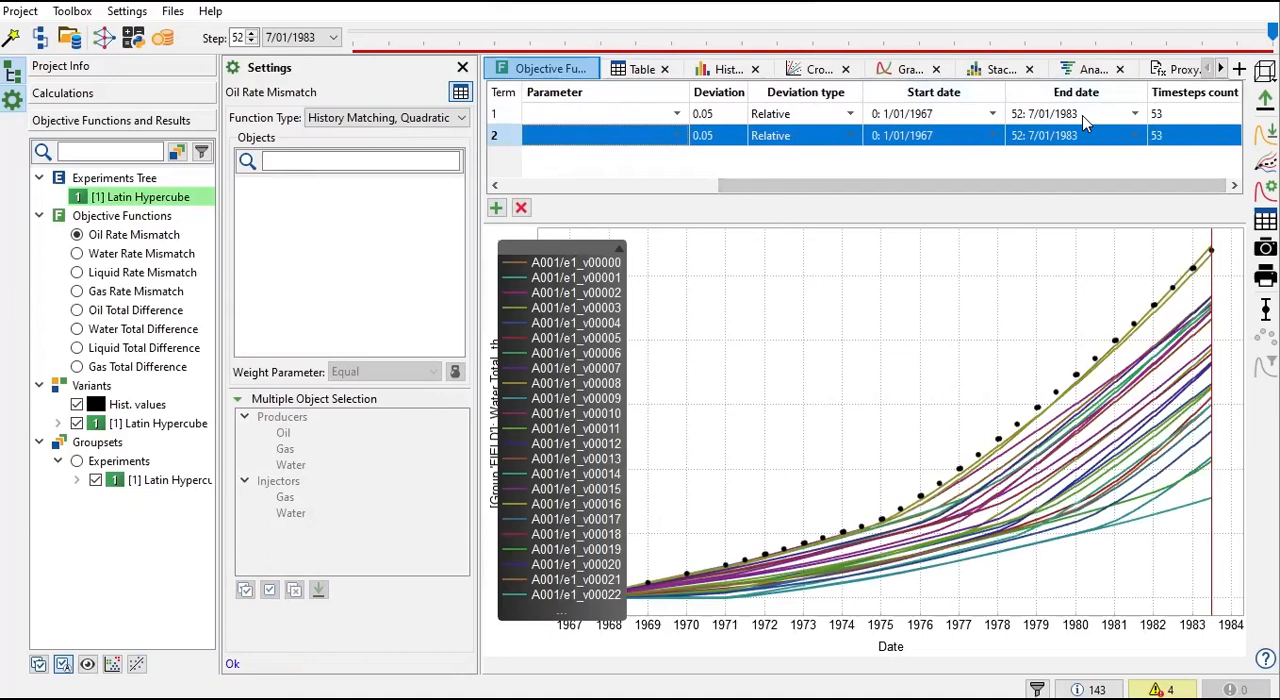
pyautogui.moveTo(1083, 124)
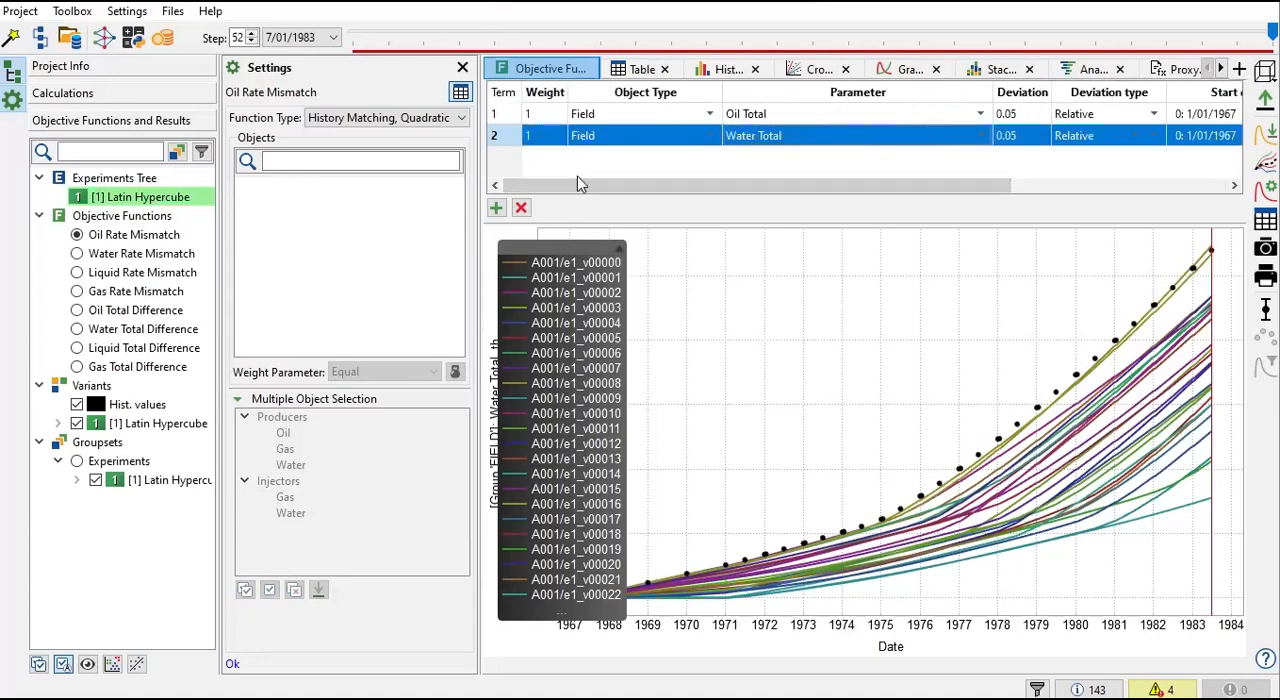
pyautogui.moveTo(955, 187)
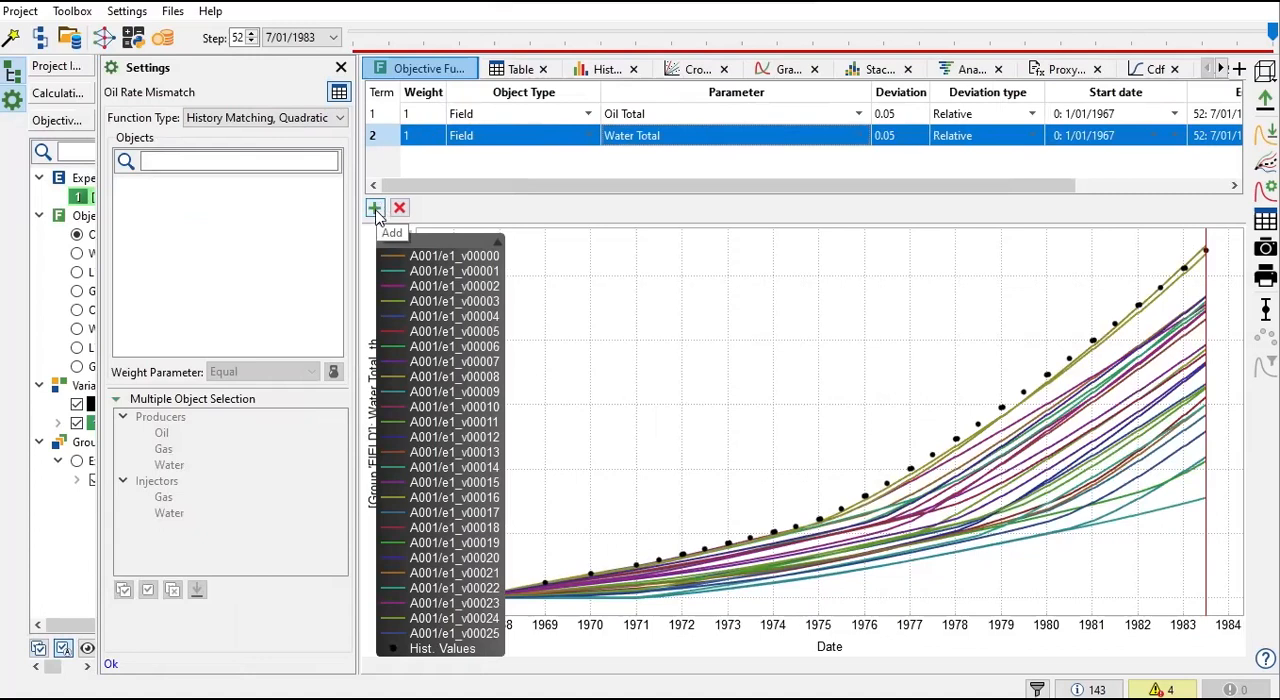
pyautogui.moveTo(357, 265)
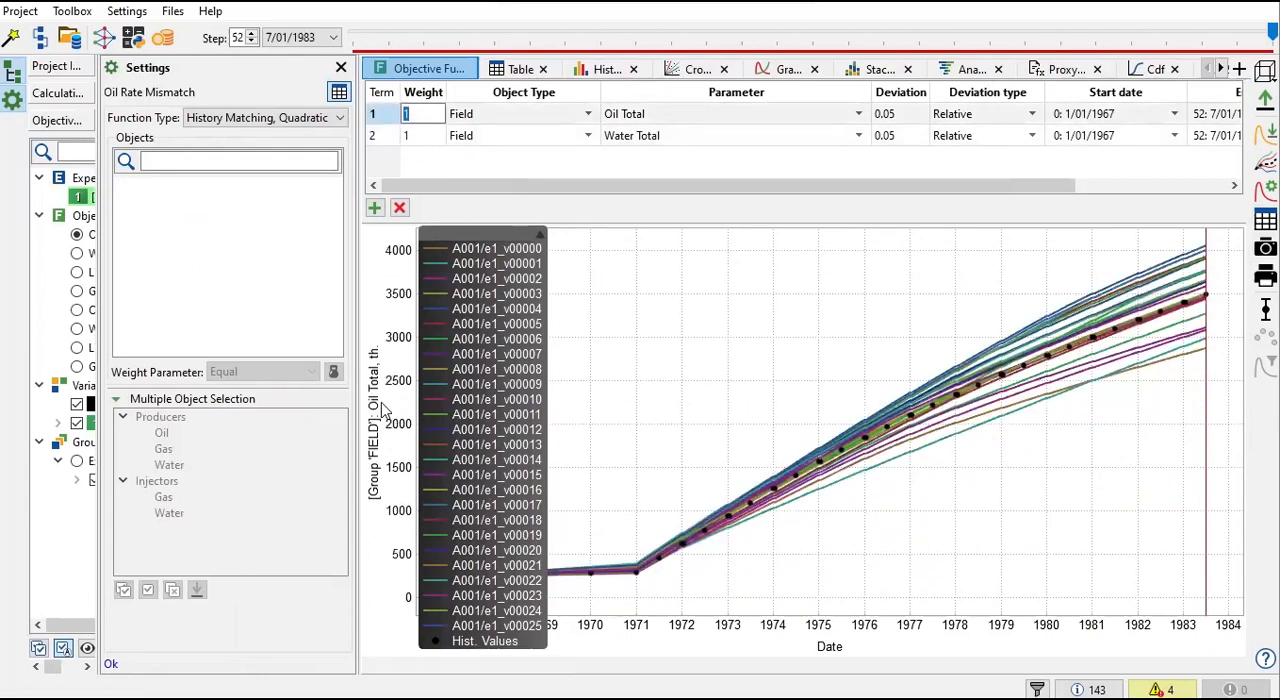
# Step: Switch the graph to each variant's field Water Total difference from history
pyautogui.click(385, 135)
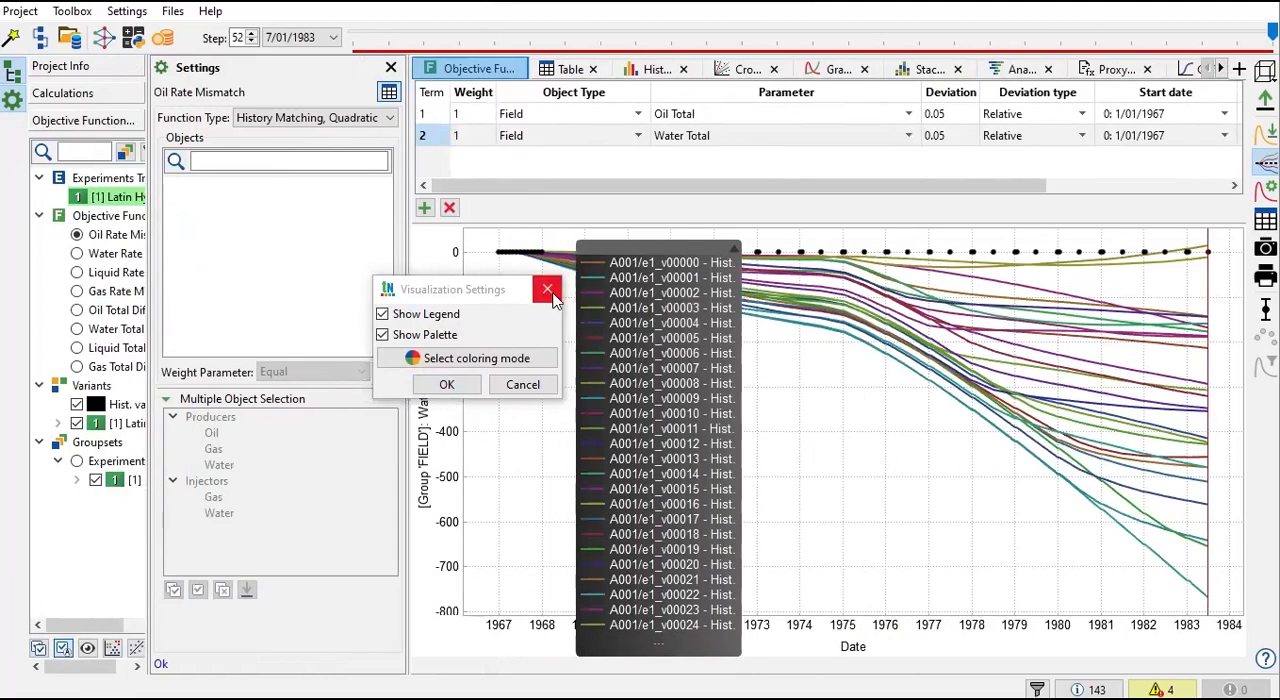
# Step: Dismiss Visualization Settings and scroll across the terms table columns
pyautogui.click(547, 289)
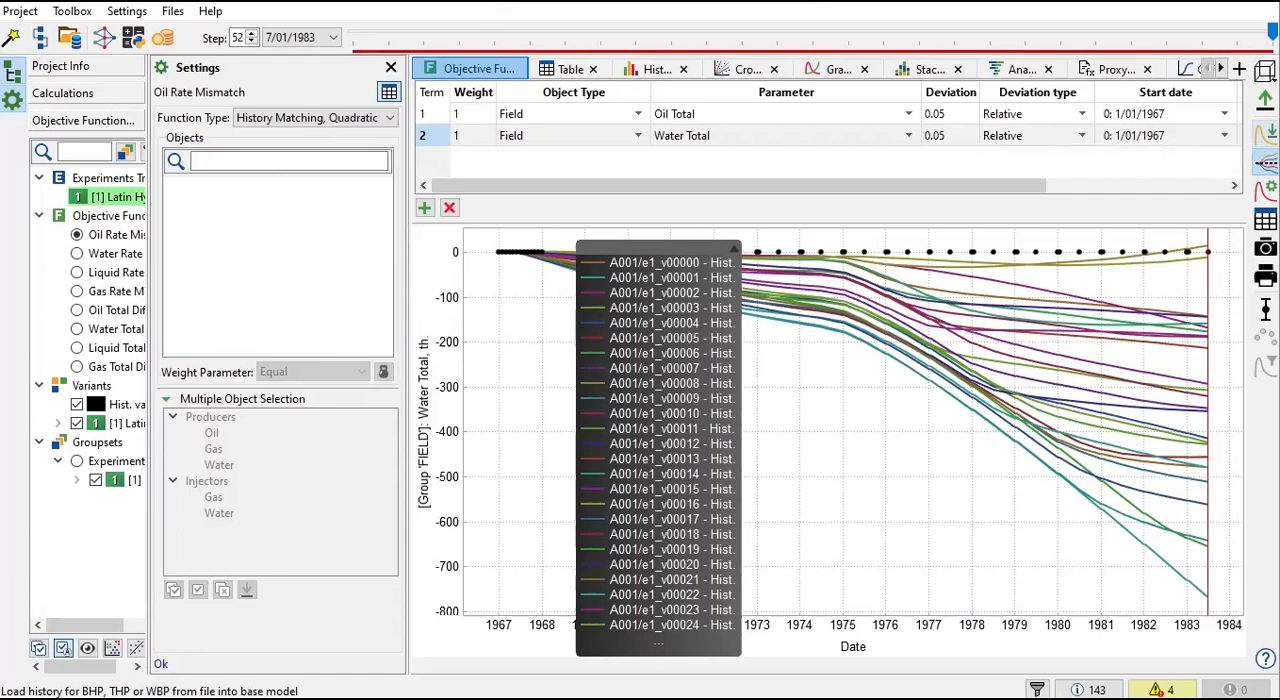
pyautogui.moveTo(998, 268)
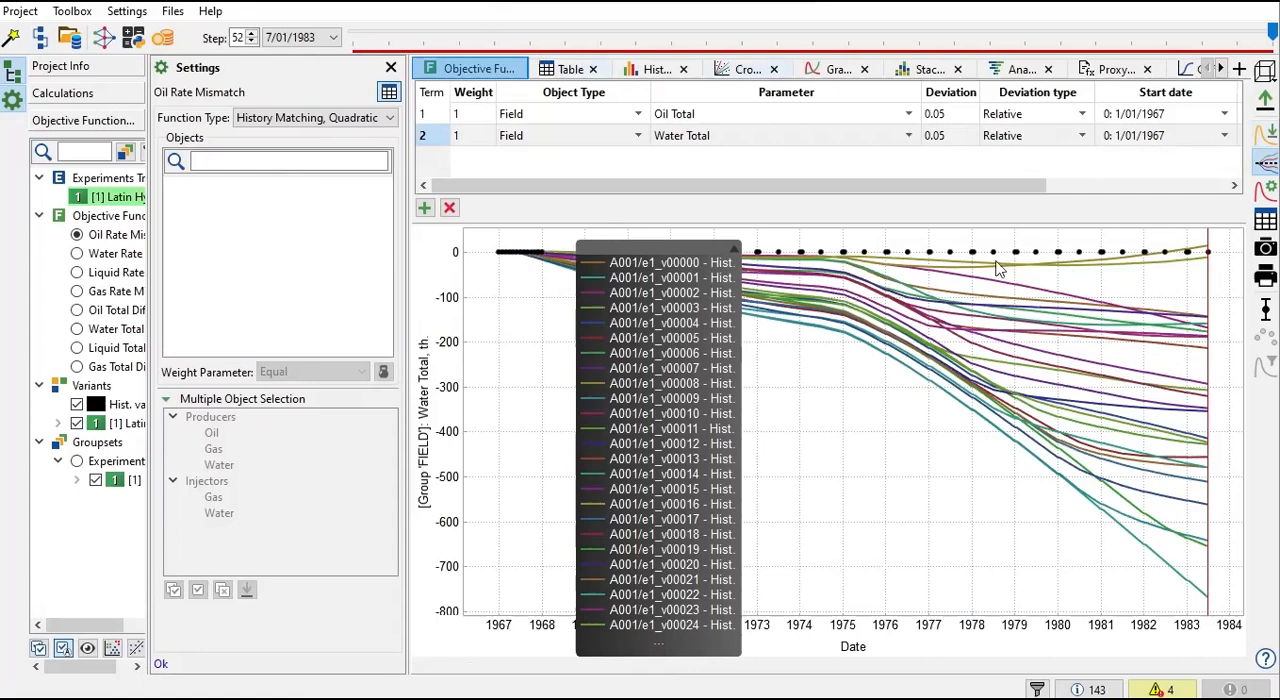
pyautogui.moveTo(1000, 268)
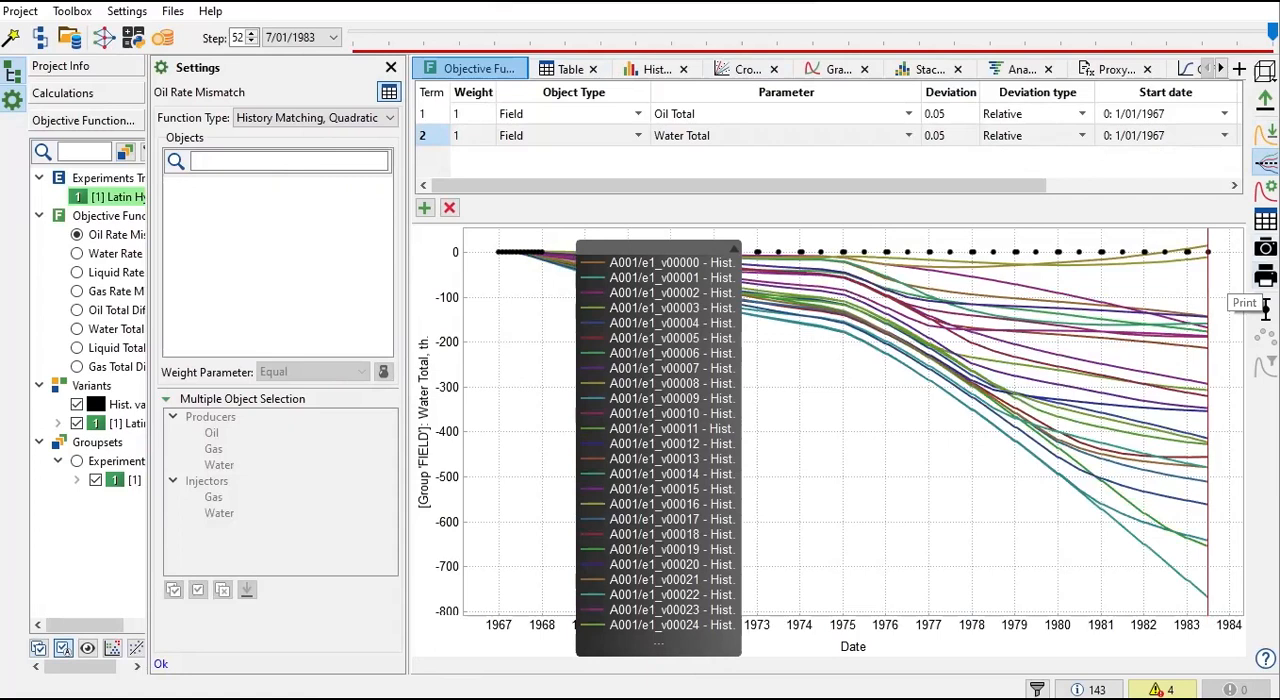
pyautogui.hscroll(3)
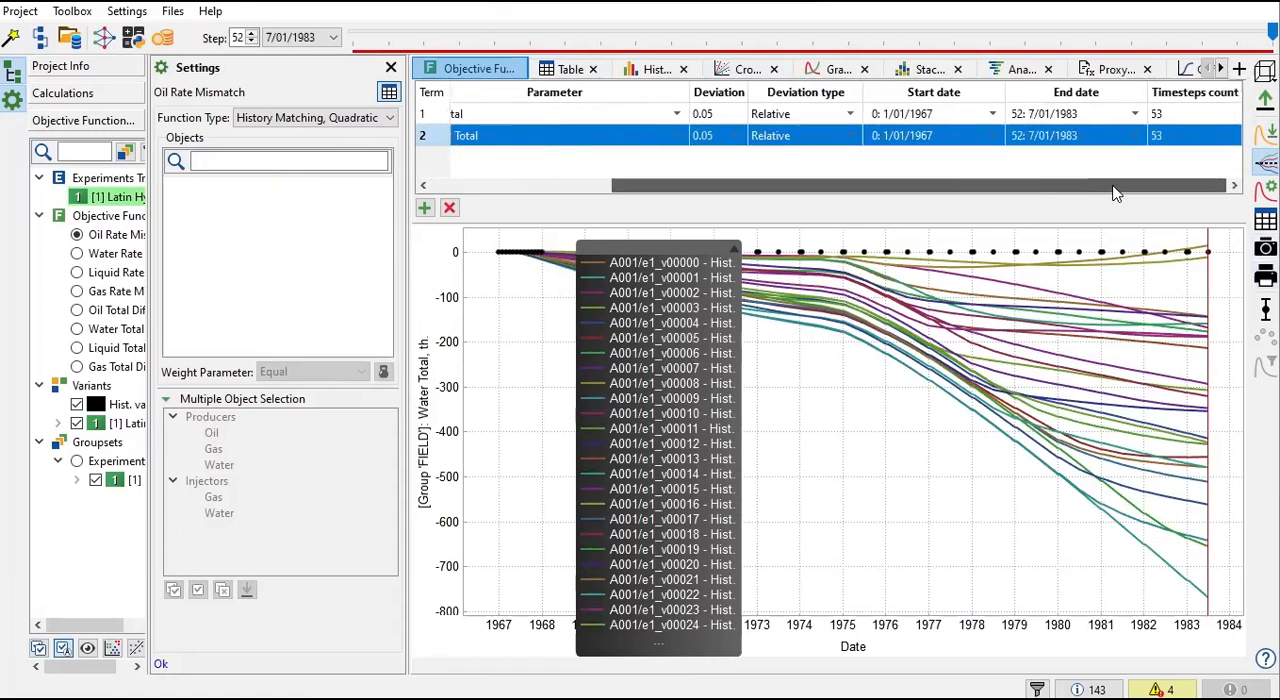
pyautogui.hscroll(-3)
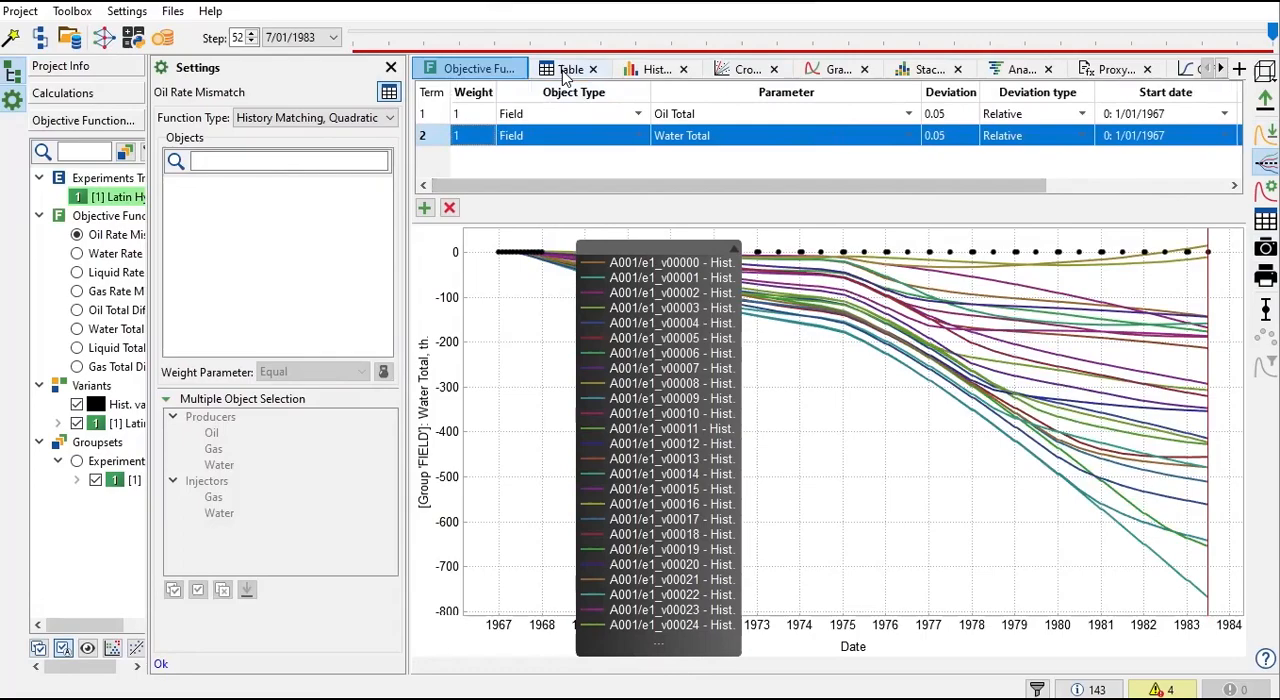